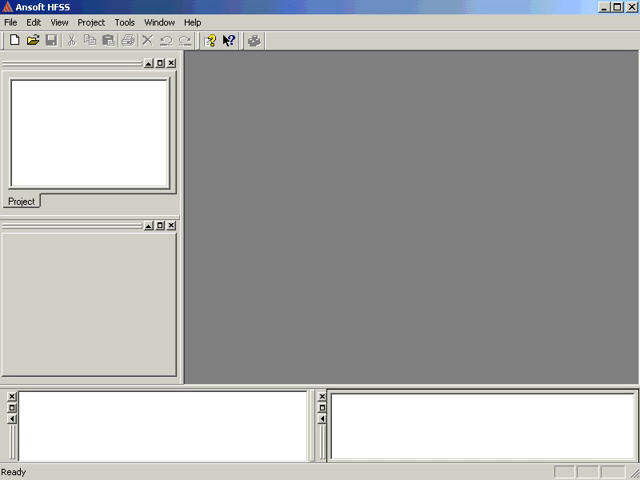
mouse_move(112, 286)
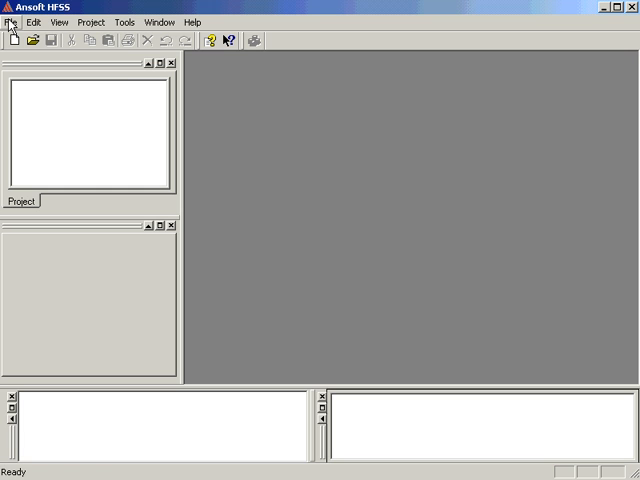
Create a new empty project, Project1
left_click(12, 44)
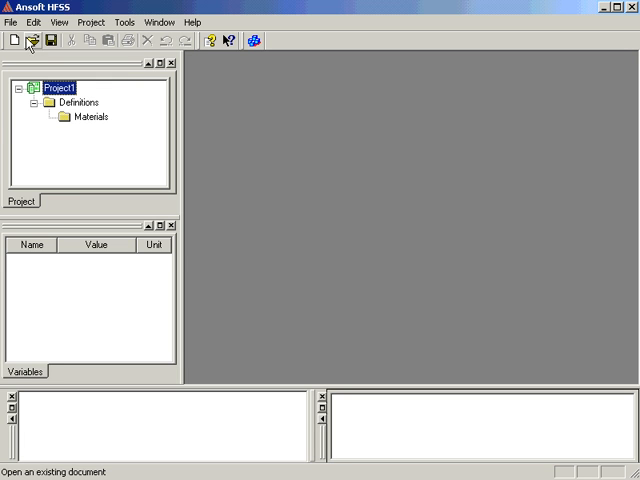
Save the project as Tee in the DesignerHFSS folder via Save As
left_click(12, 22)
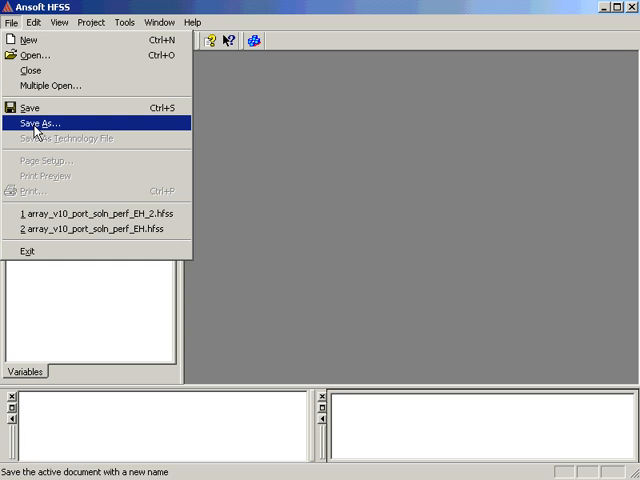
left_click(40, 122)
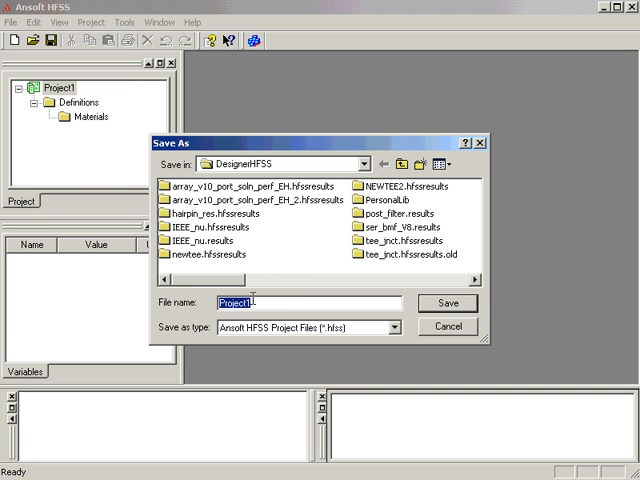
type("Tee")
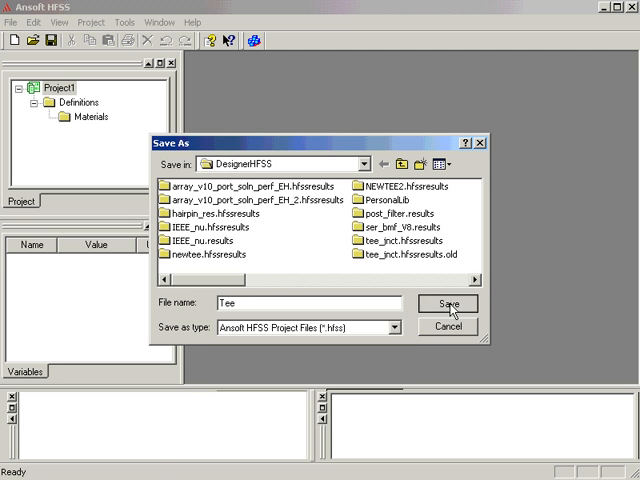
left_click(448, 304)
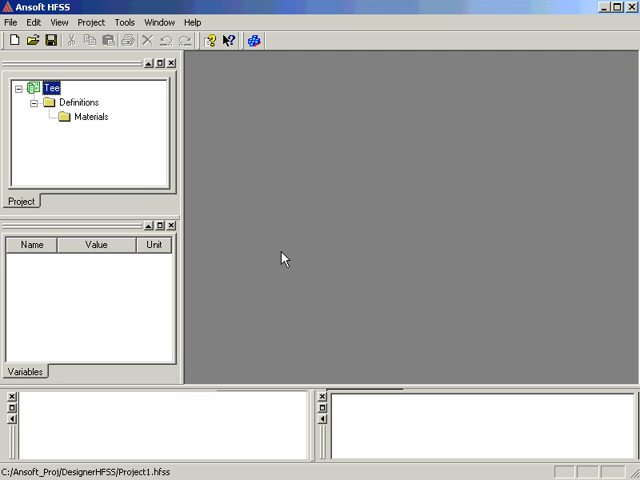
mouse_move(100, 216)
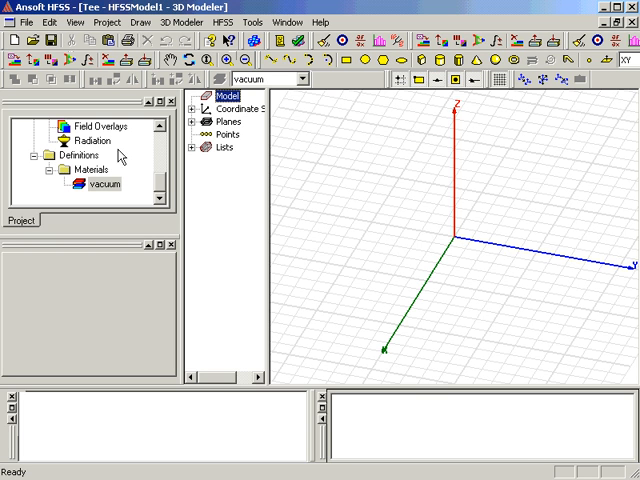
Rename the HFSSModel1 design to TeeModel in the project tree
scroll("down", 3)
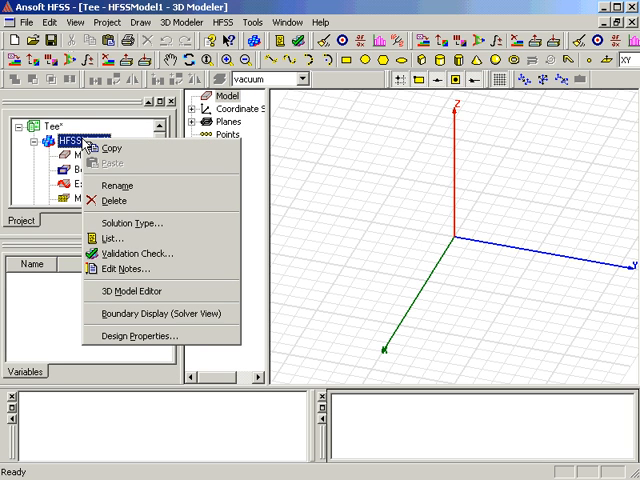
mouse_move(116, 184)
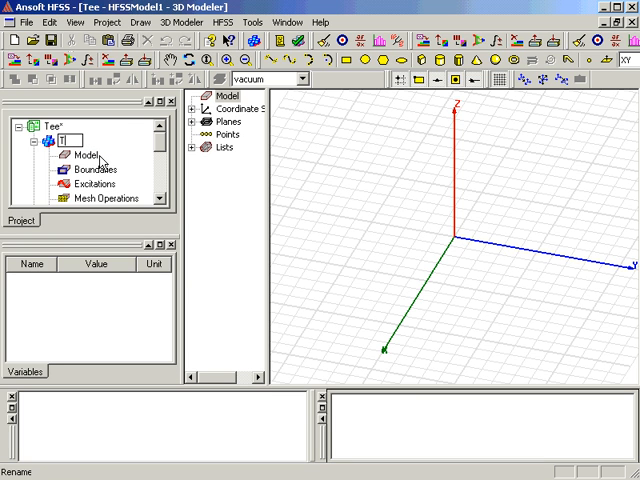
type("TeeModel*")
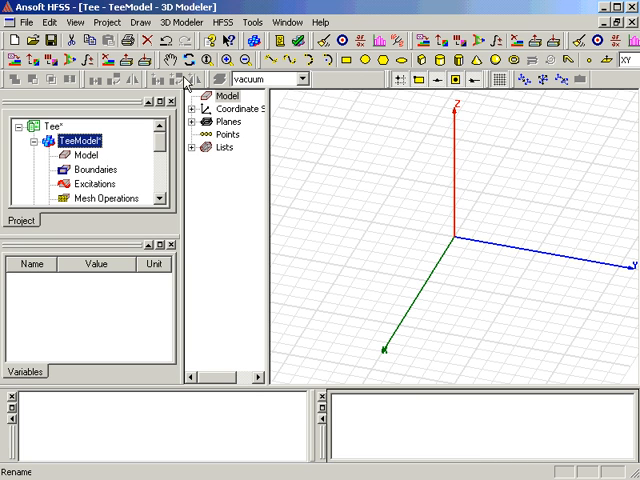
Set the TeeModel solution type to Driven Modal
left_click(212, 12)
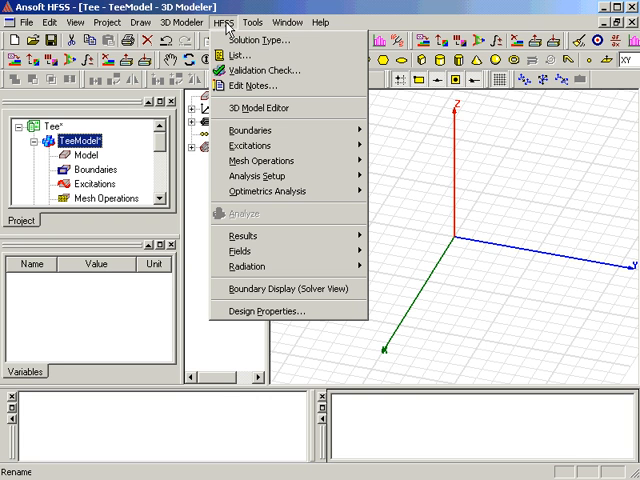
mouse_move(244, 38)
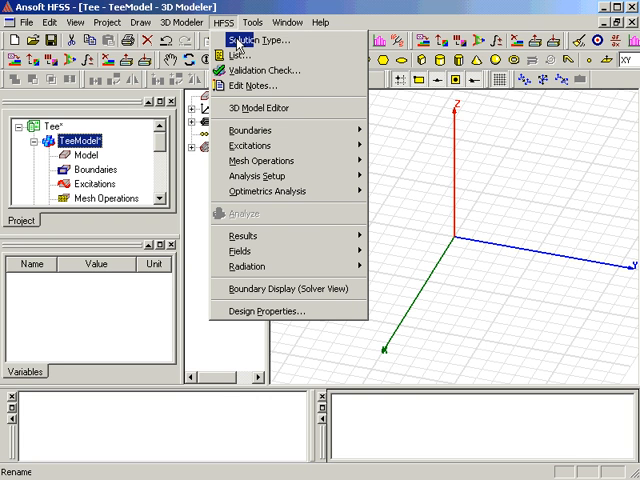
left_click(248, 40)
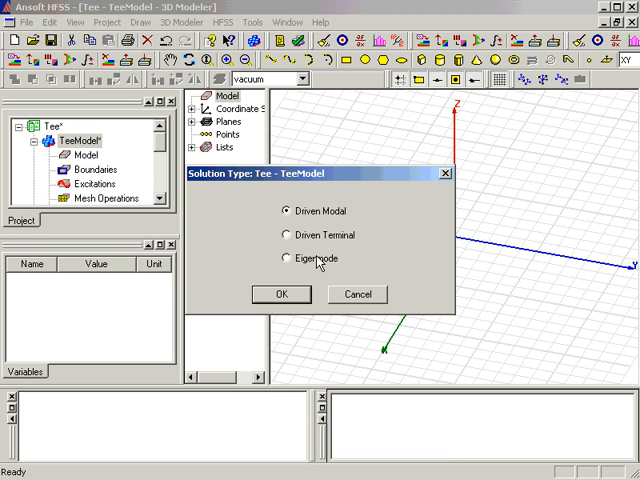
left_click(280, 294)
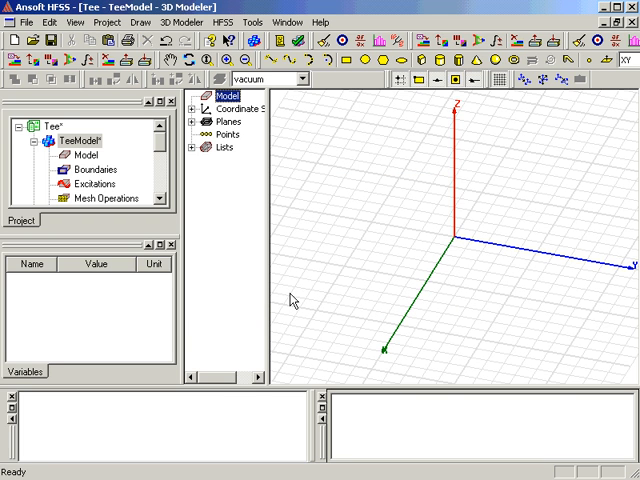
mouse_move(260, 272)
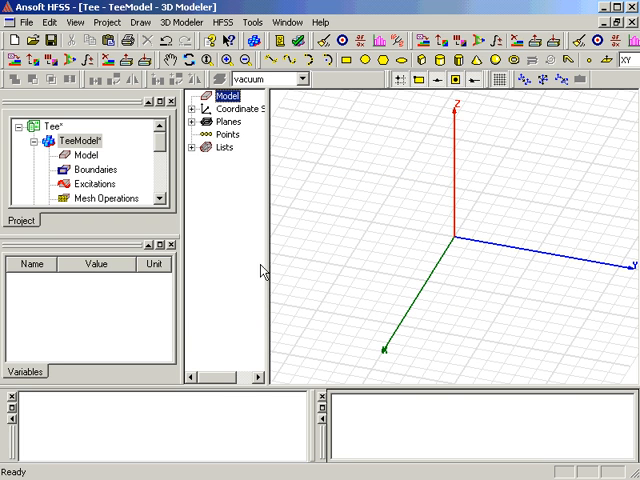
mouse_move(230, 234)
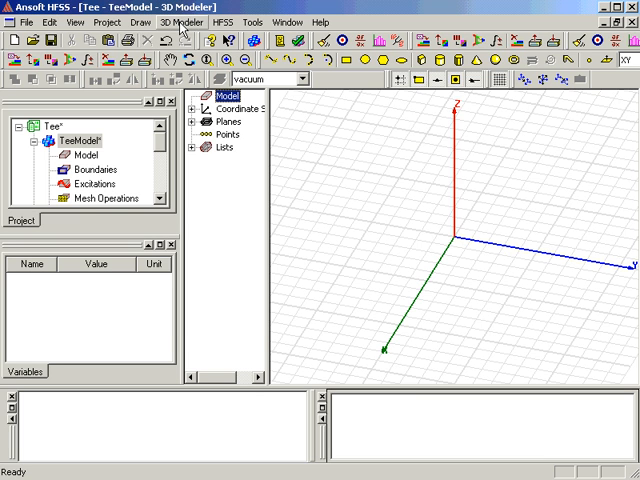
Set the model units to inches in the 3D Modeler Units dialog
left_click(184, 26)
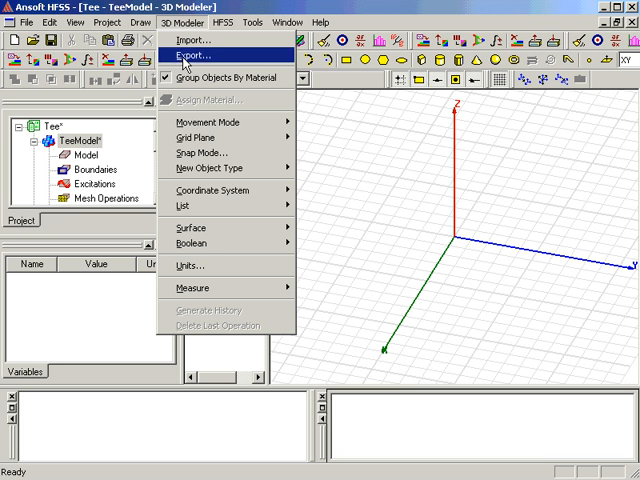
mouse_move(198, 268)
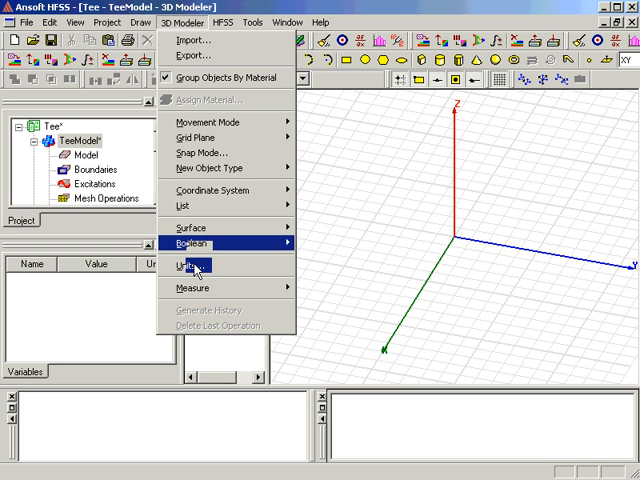
left_click(192, 266)
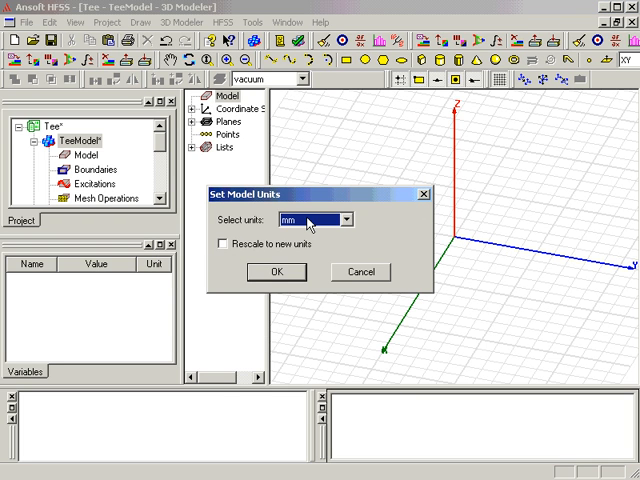
left_click(344, 220)
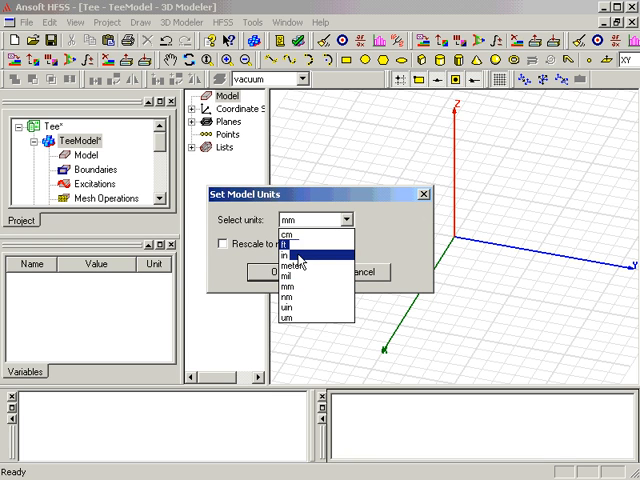
left_click(292, 264)
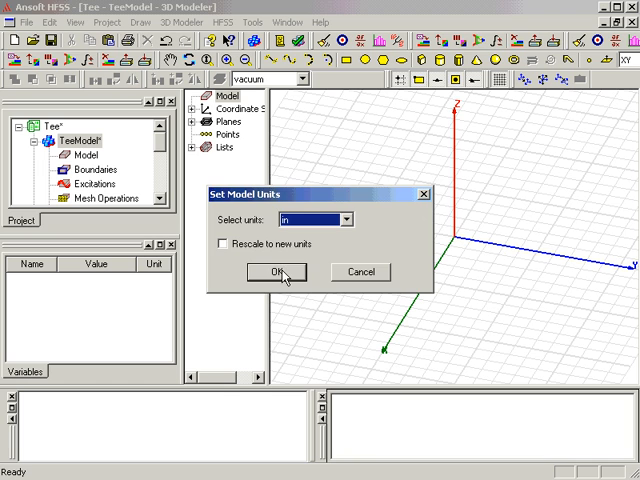
left_click(276, 272)
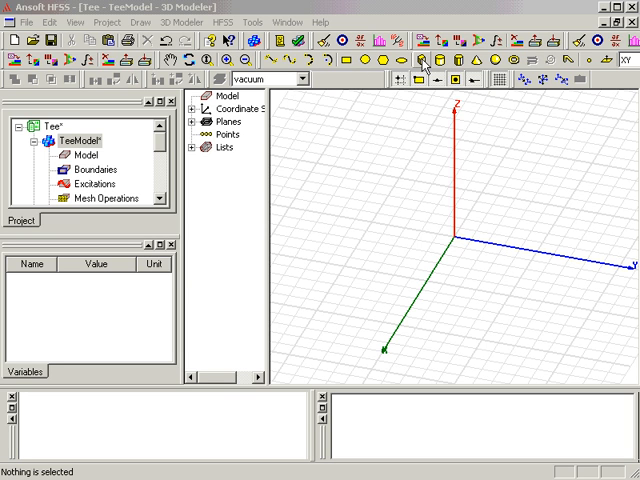
Start a box with its base corner at 0, -0.45, 0
left_click(140, 30)
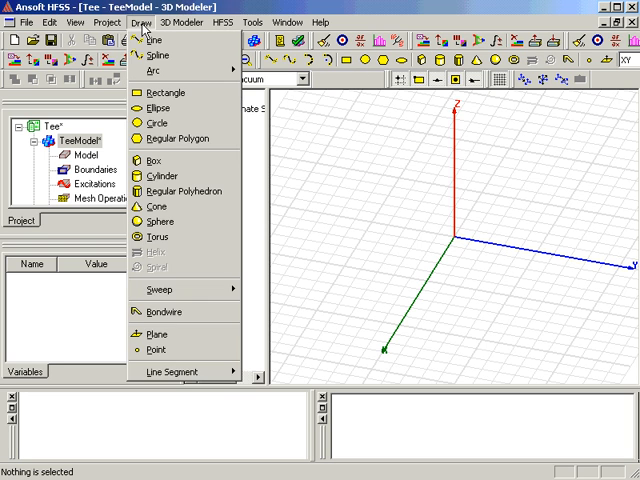
mouse_move(156, 160)
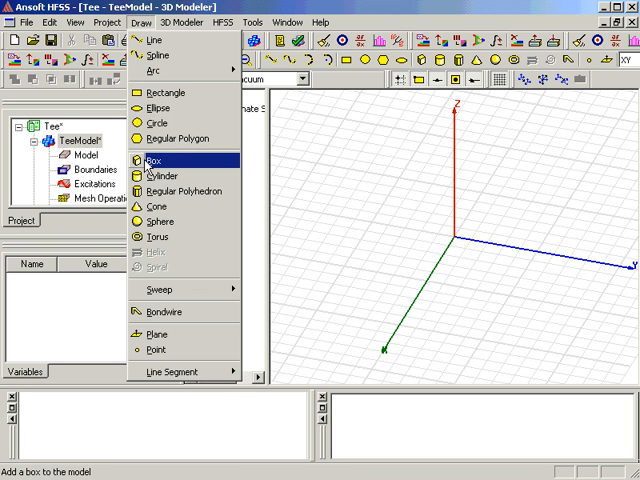
left_click(156, 160)
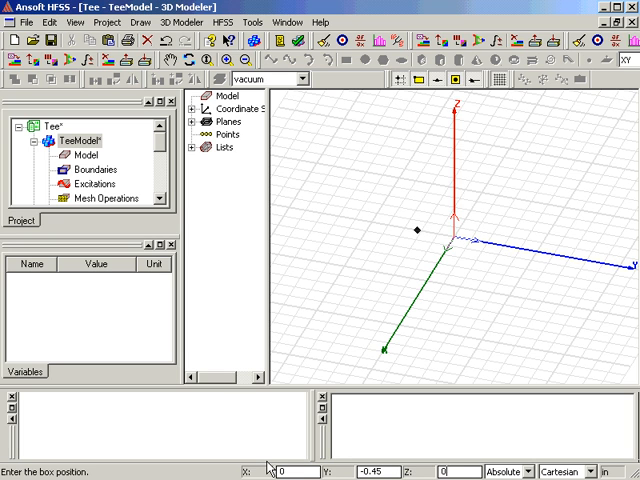
left_click(416, 232)
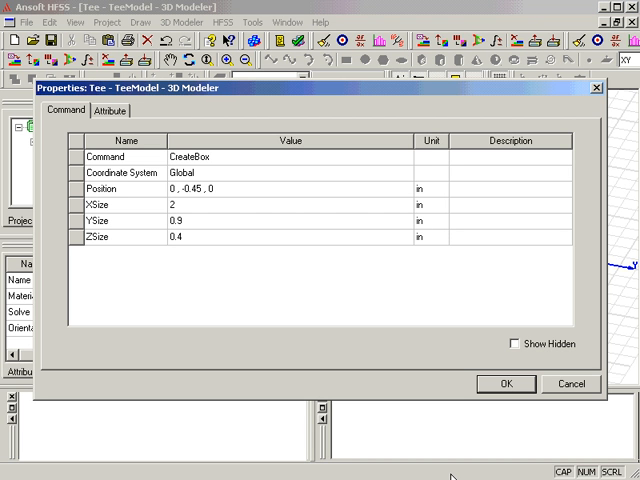
mouse_move(296, 296)
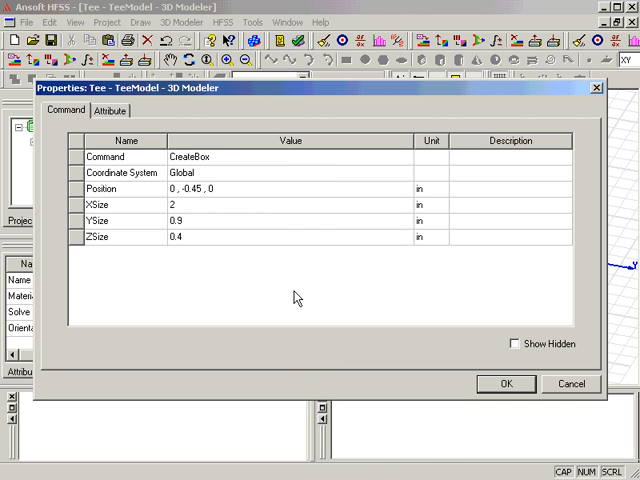
mouse_move(248, 240)
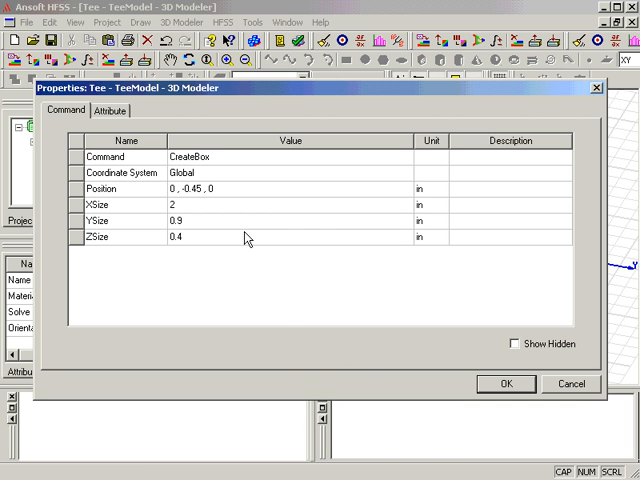
mouse_move(194, 204)
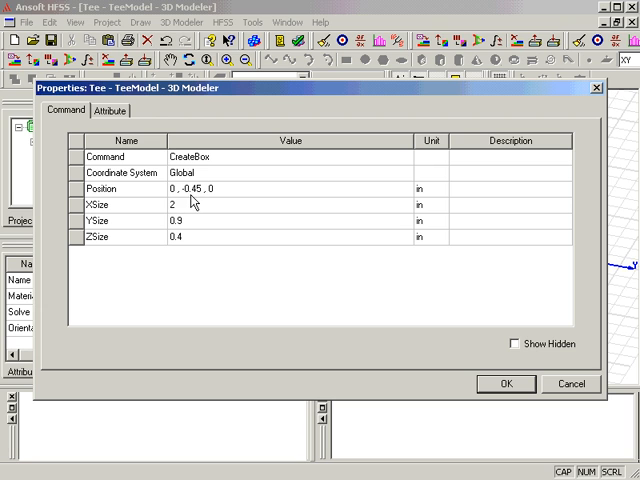
mouse_move(192, 240)
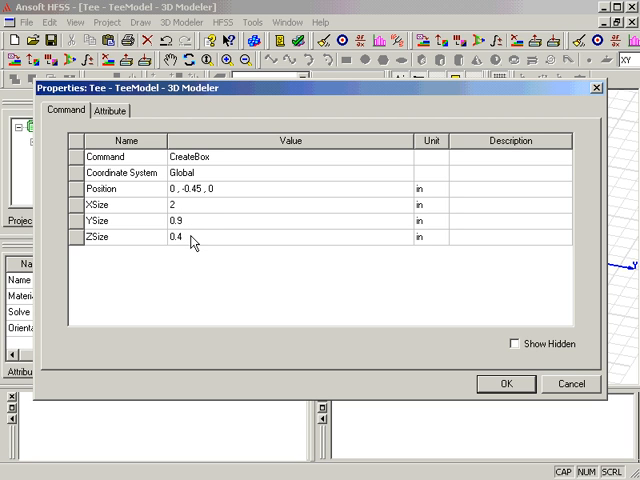
mouse_move(204, 136)
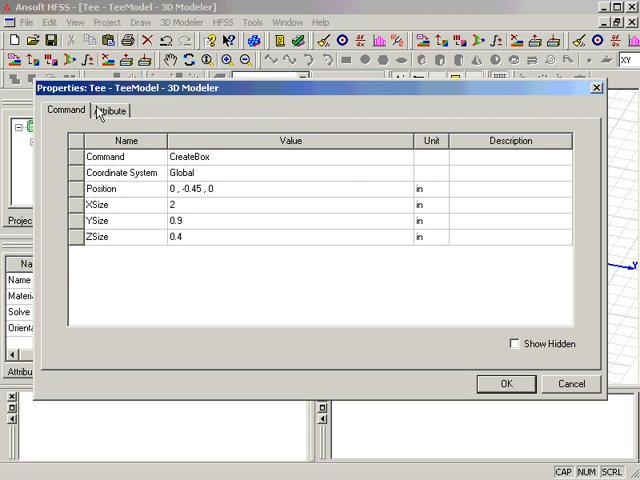
Name the vacuum box Tee, keep transparency 0.4, and finish creating it
left_click(110, 112)
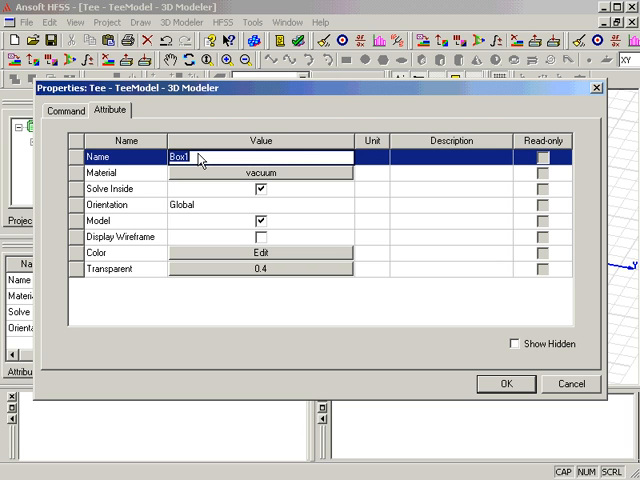
type("T")
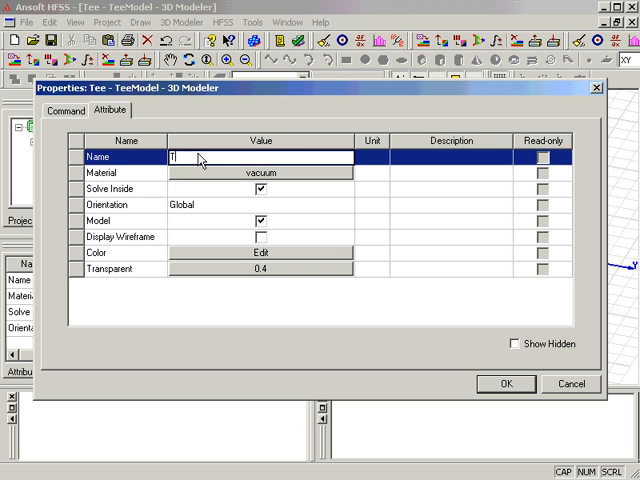
type("ee")
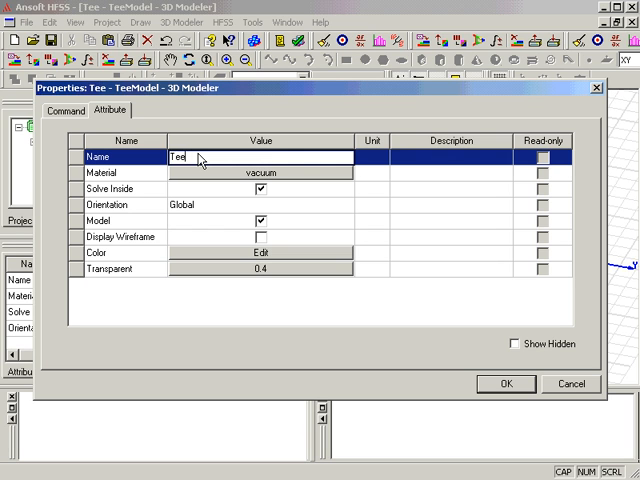
mouse_move(416, 298)
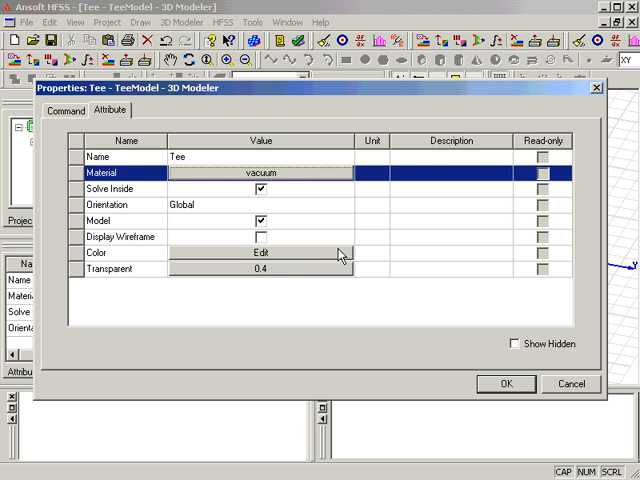
mouse_move(276, 276)
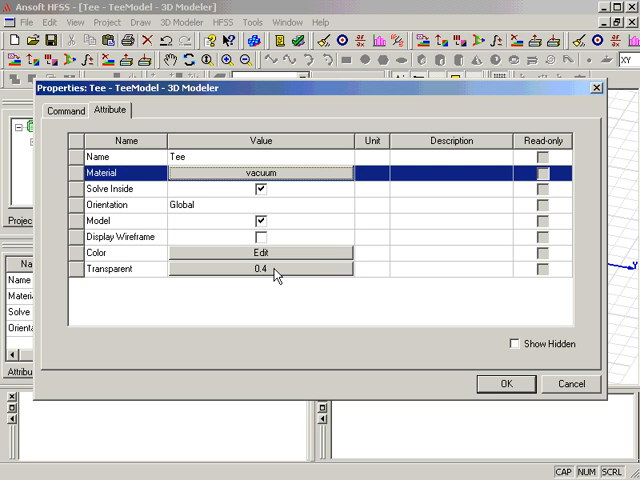
left_click(260, 268)
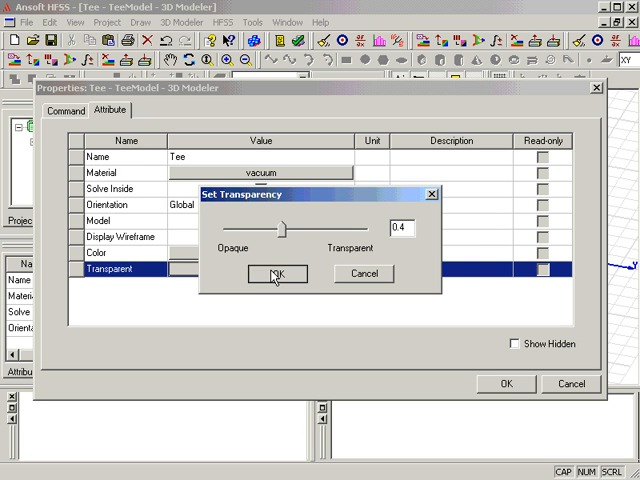
left_click(280, 272)
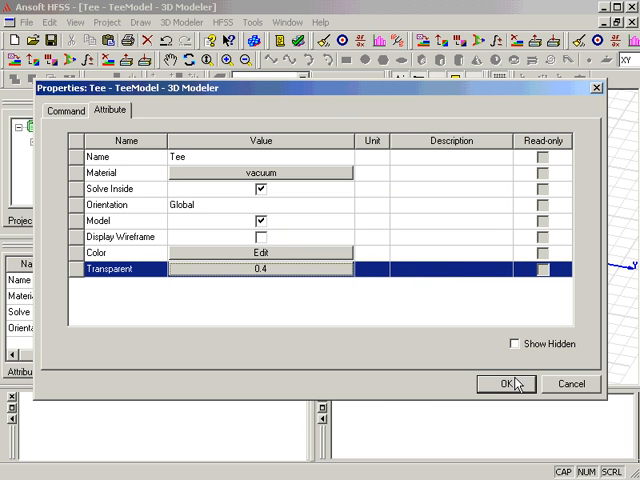
mouse_move(516, 384)
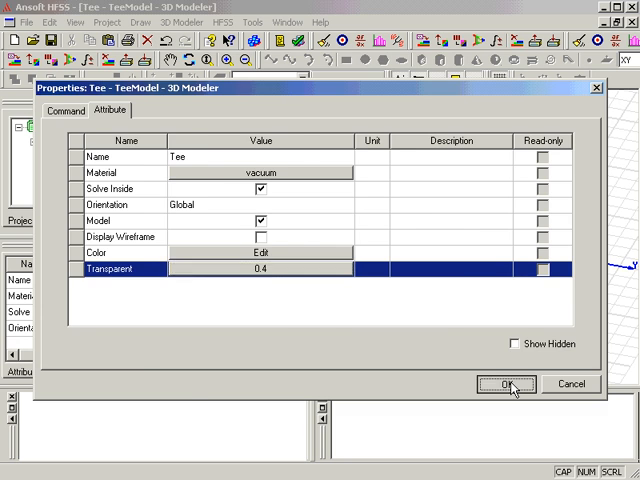
left_click(508, 384)
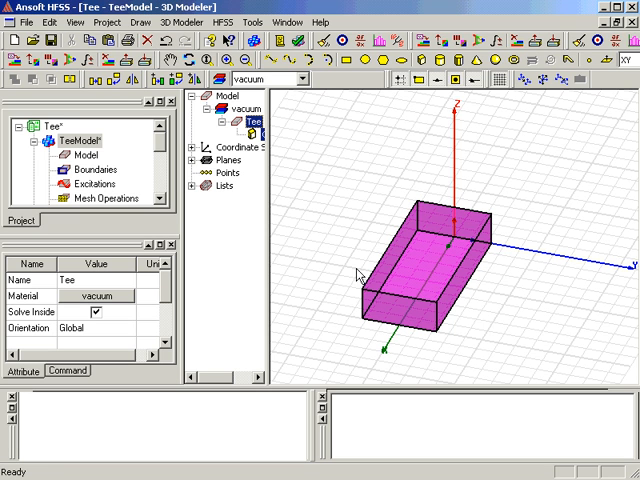
Switch to face selection and pick the Tee box's front end face for an excitation
right_click(356, 276)
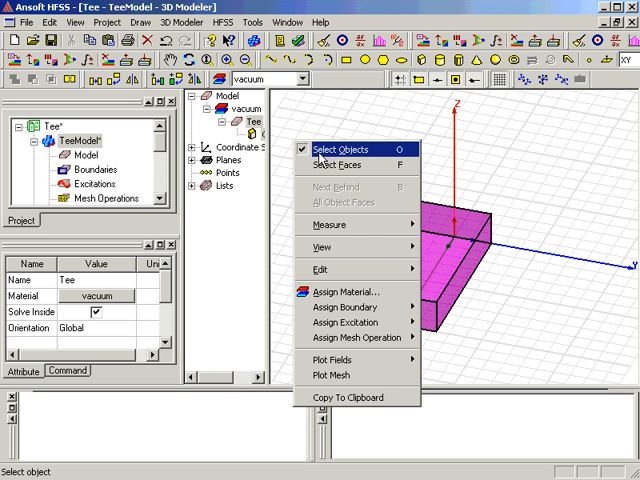
mouse_move(330, 166)
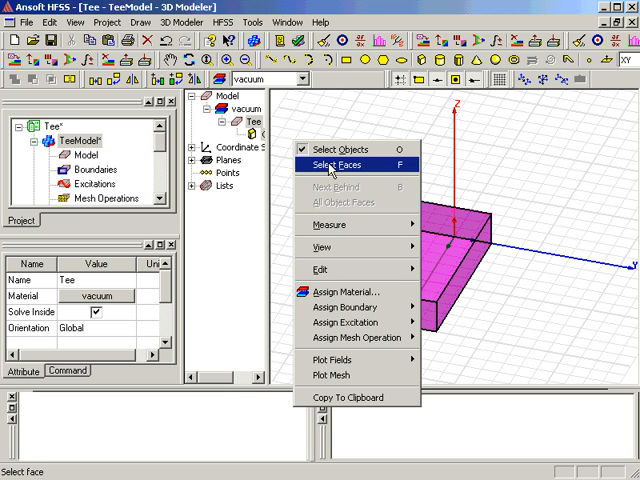
left_click(332, 160)
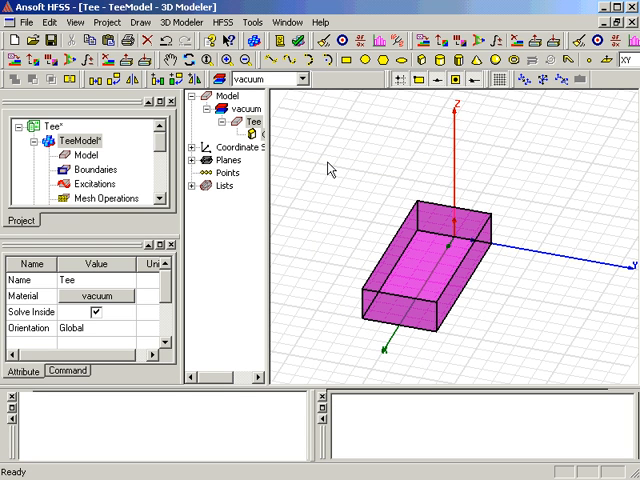
mouse_move(332, 176)
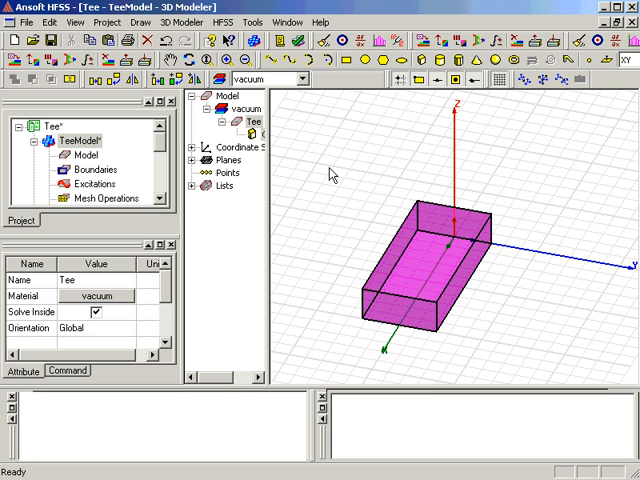
left_click(388, 316)
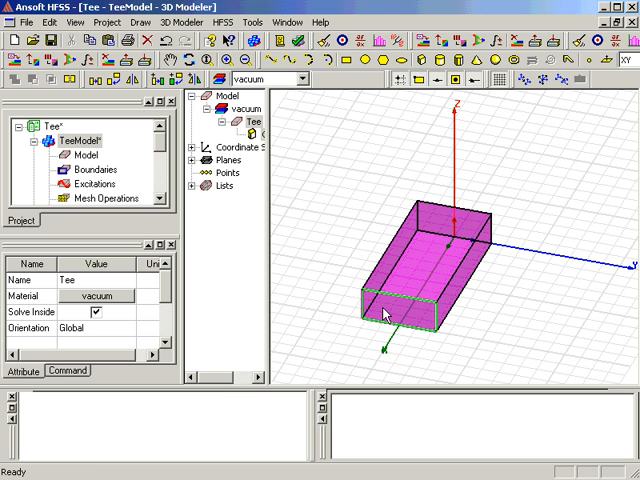
left_click(386, 312)
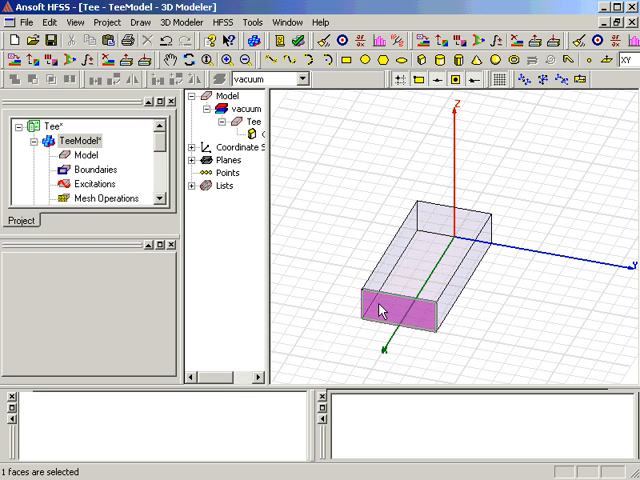
right_click(382, 308)
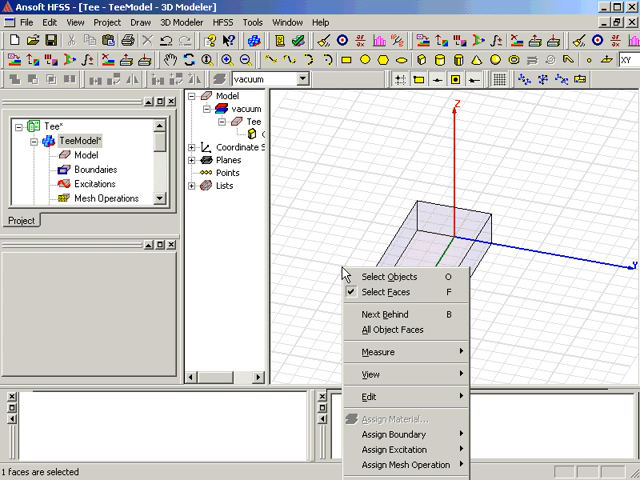
mouse_move(380, 352)
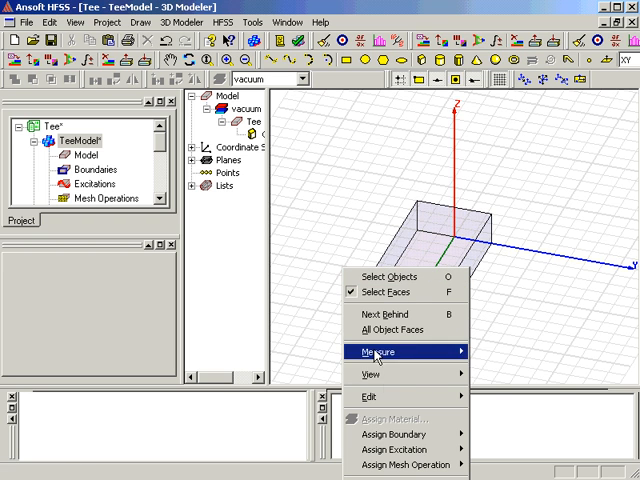
mouse_move(400, 460)
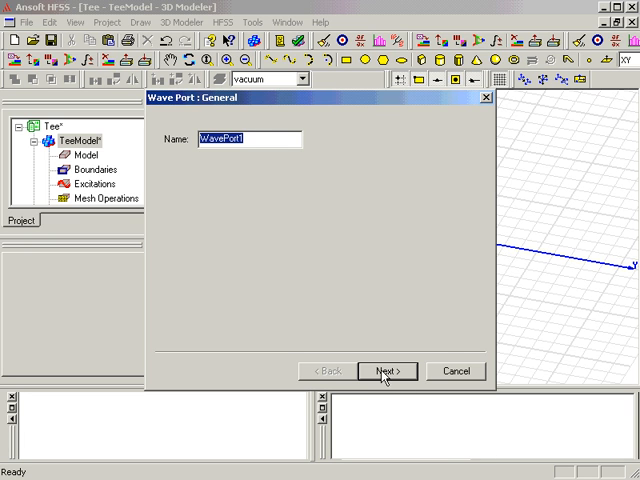
Create WavePort1 as a one-mode wave port with a new integration line on mode 1
left_click(386, 370)
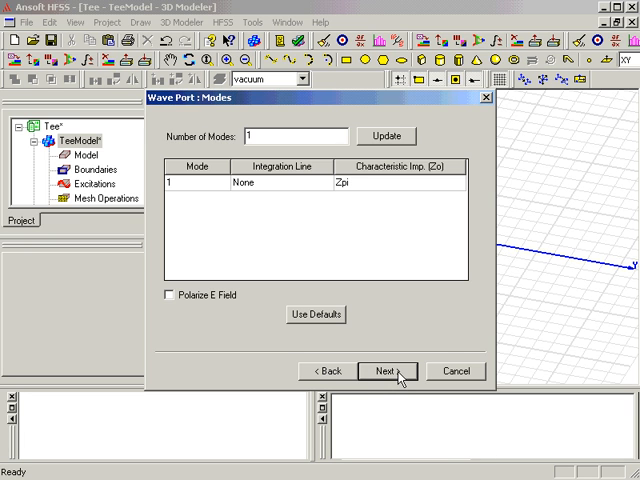
mouse_move(248, 188)
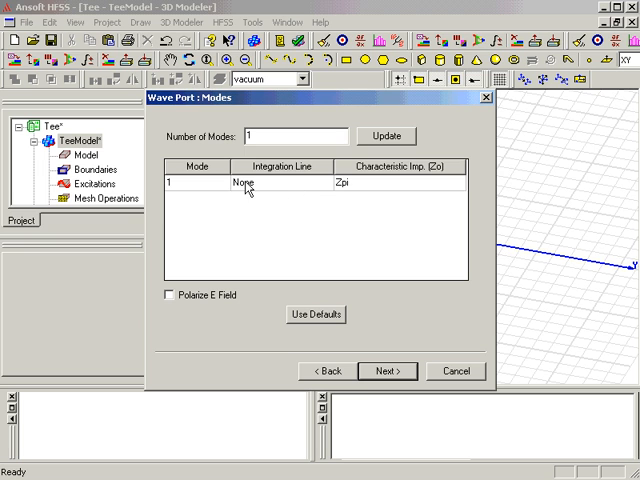
left_click(322, 184)
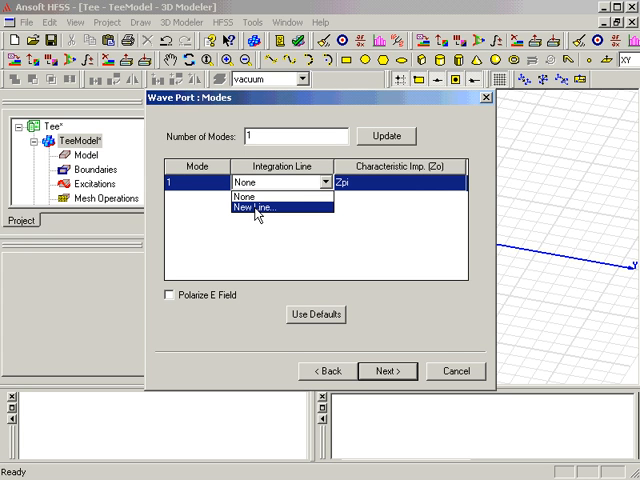
left_click(258, 208)
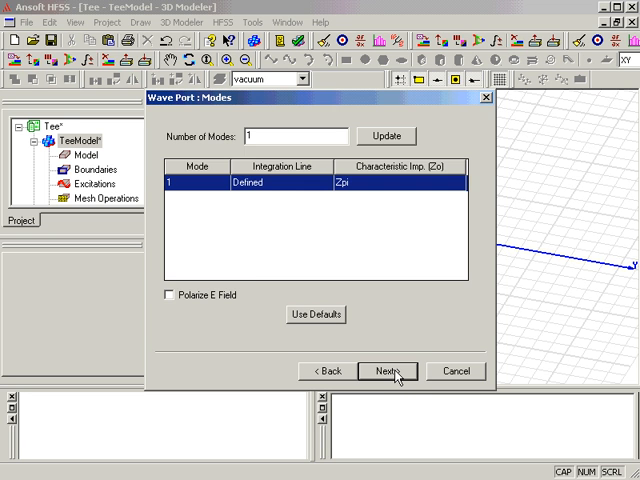
left_click(388, 370)
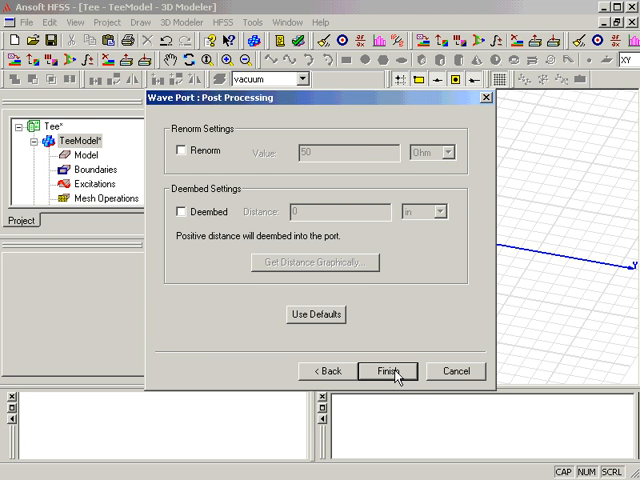
left_click(388, 370)
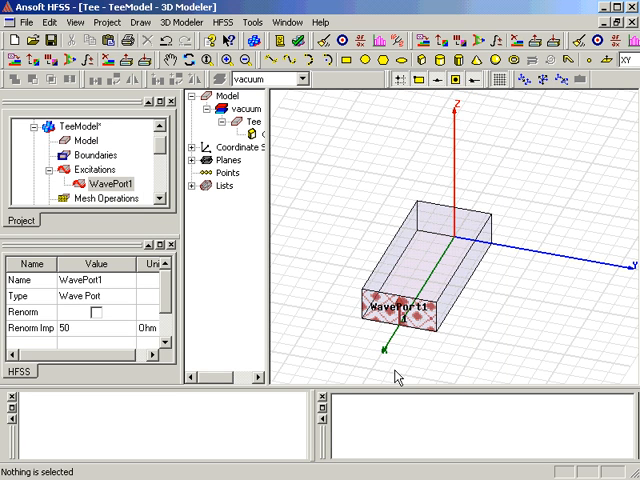
mouse_move(400, 372)
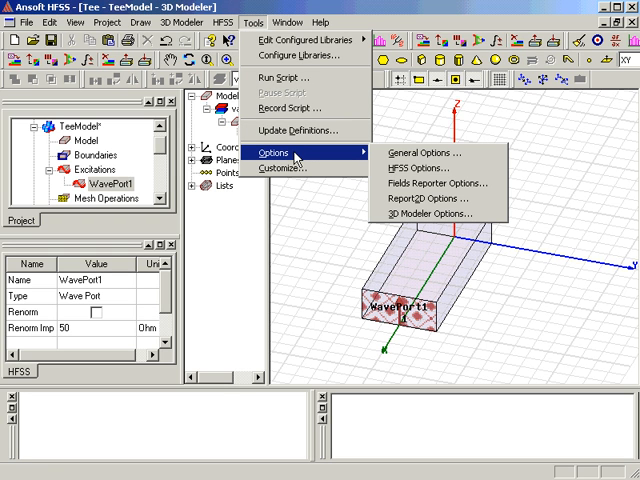
mouse_move(428, 164)
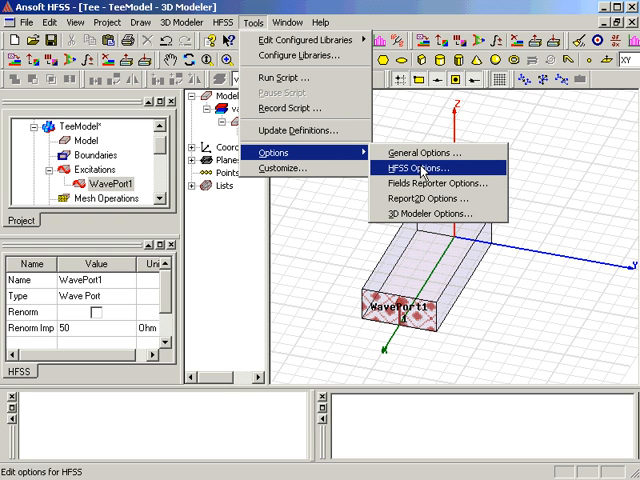
Confirm HFSS general options and inspect the WavePort1 excitation in the project tree
left_click(416, 166)
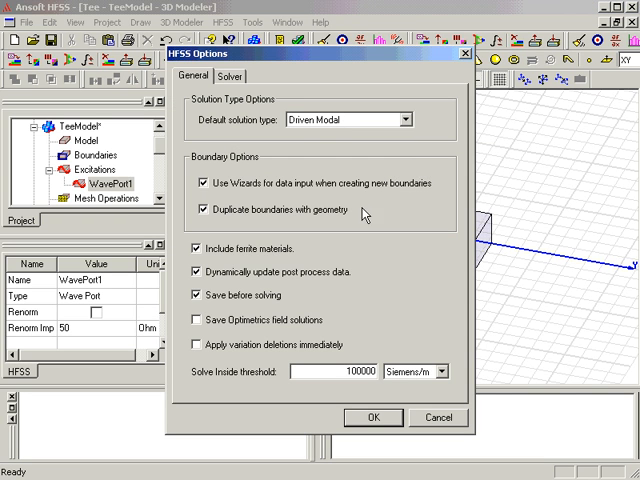
mouse_move(206, 212)
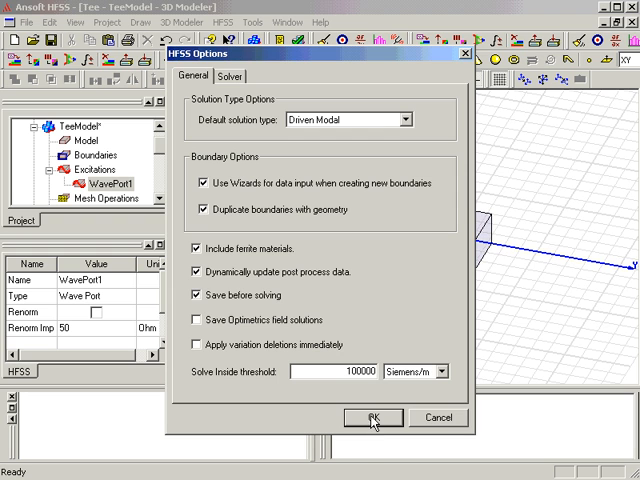
left_click(372, 420)
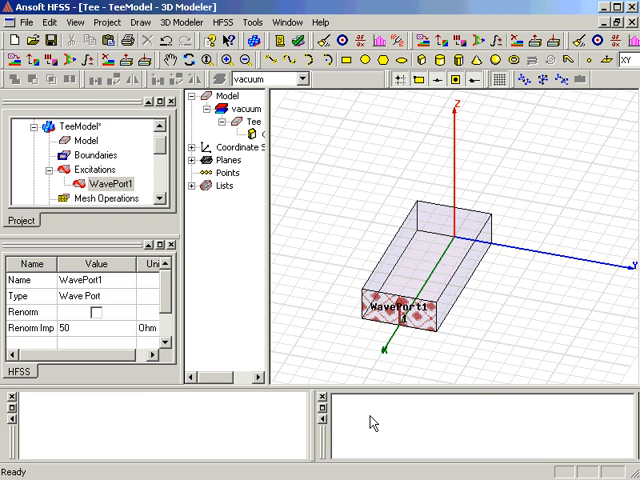
mouse_move(304, 300)
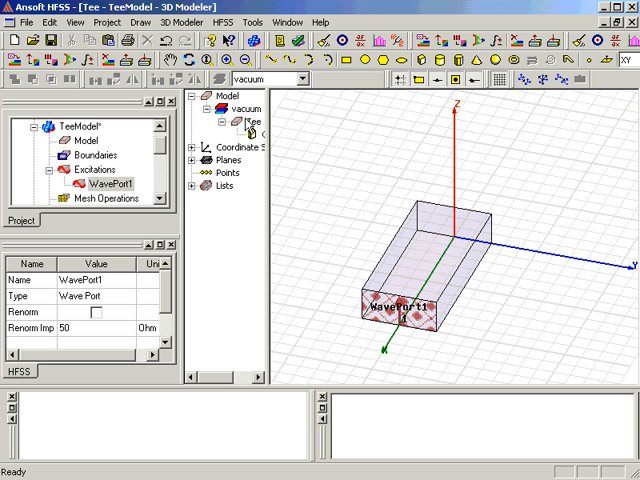
Duplicate the selected Tee box around the axis at 90 degrees, total number 2
left_click(248, 122)
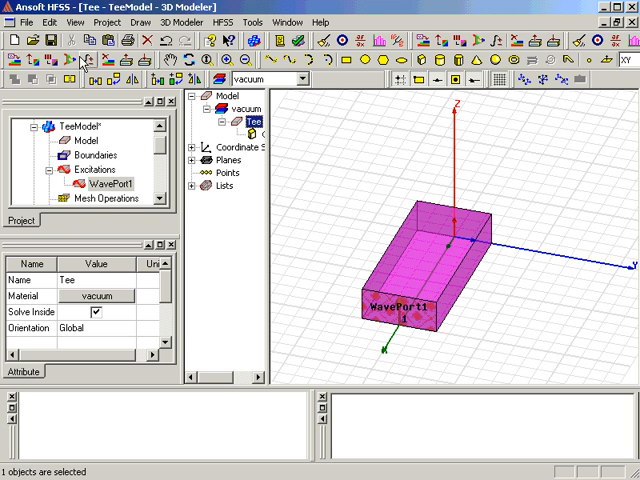
left_click(40, 22)
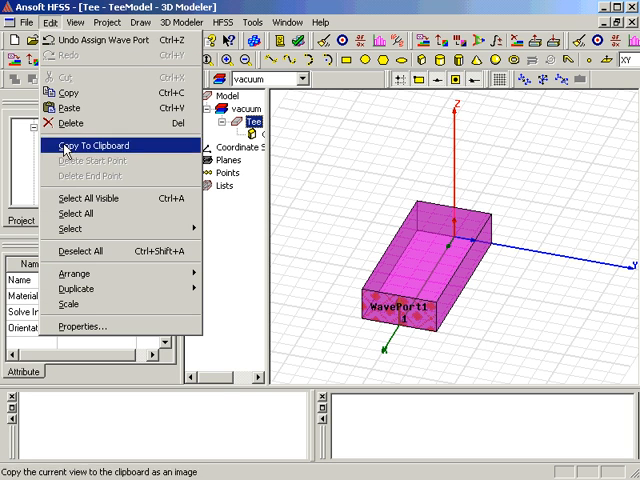
mouse_move(84, 288)
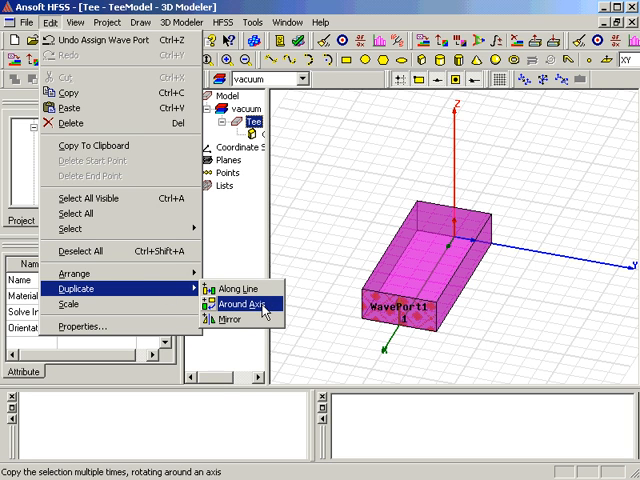
left_click(236, 302)
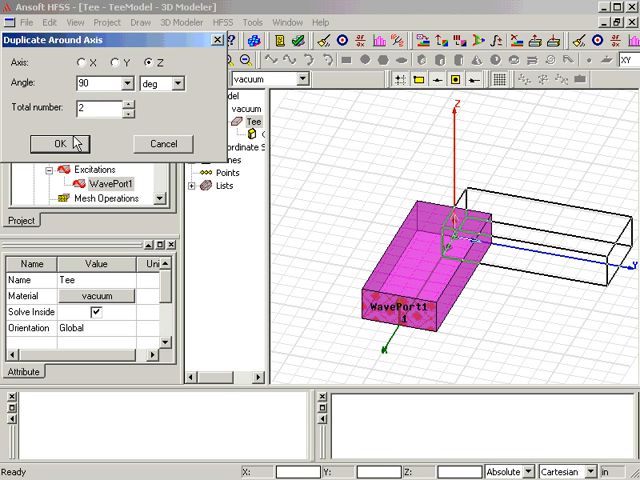
left_click(58, 144)
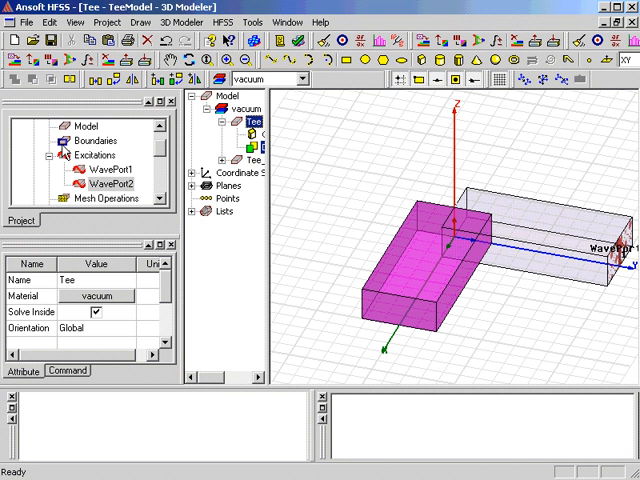
mouse_move(54, 136)
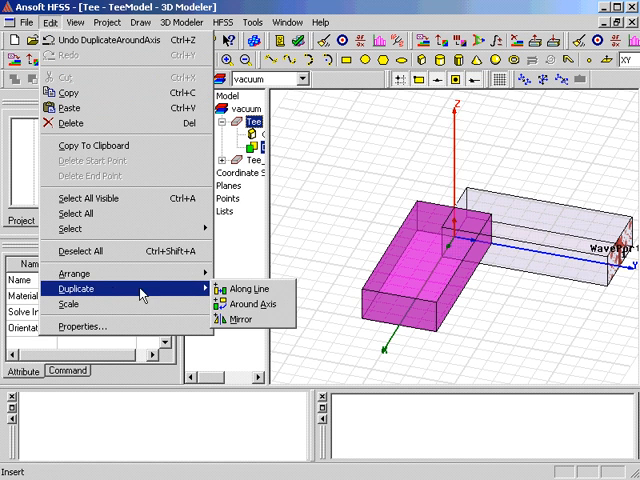
Duplicate the Tee around the axis again at -90 degrees for the third arm
left_click(238, 304)
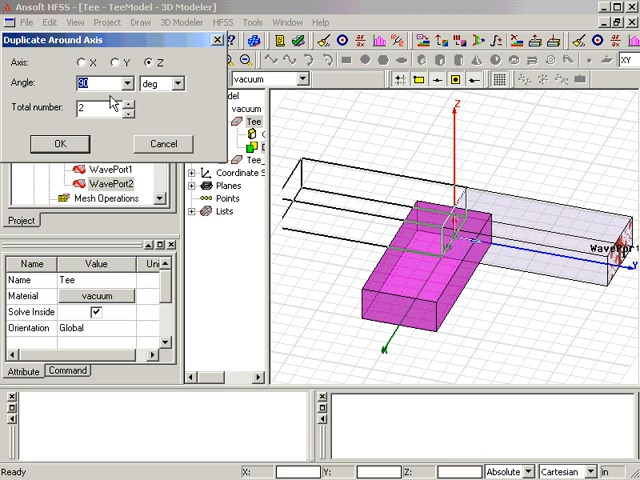
type("-90")
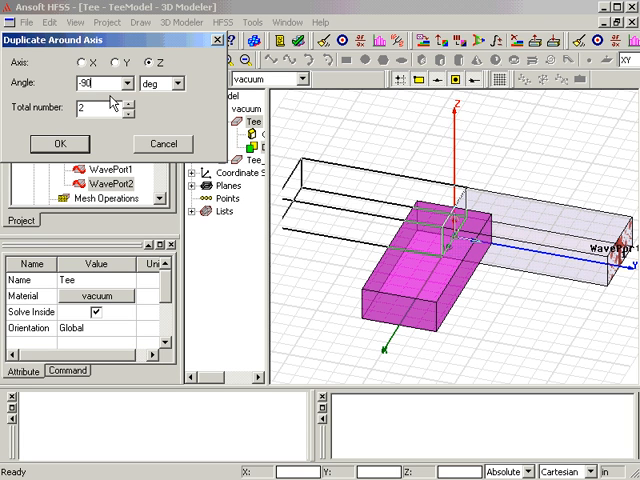
left_click(60, 144)
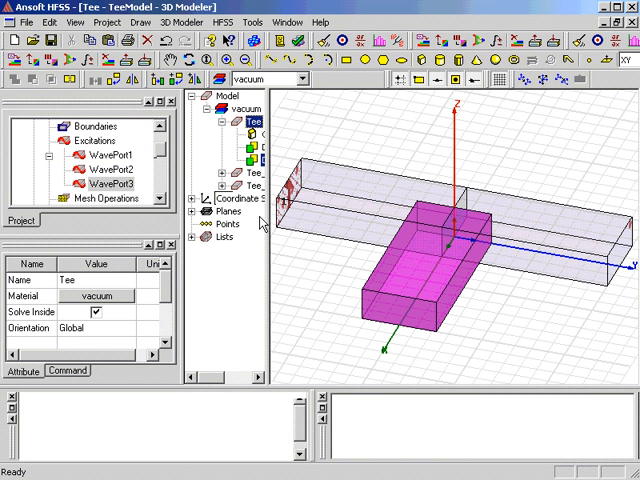
mouse_move(282, 230)
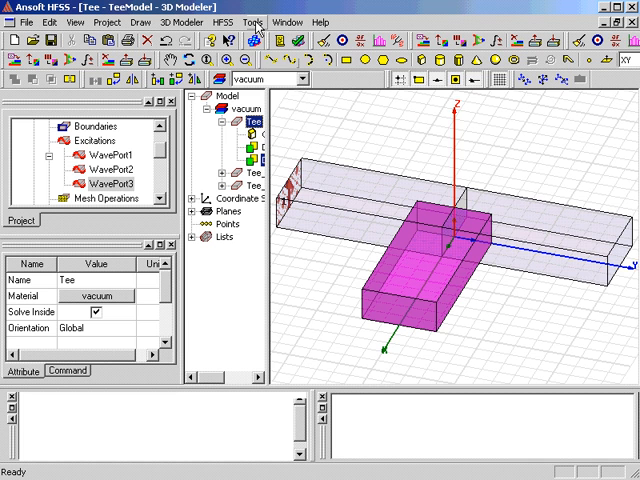
left_click(252, 16)
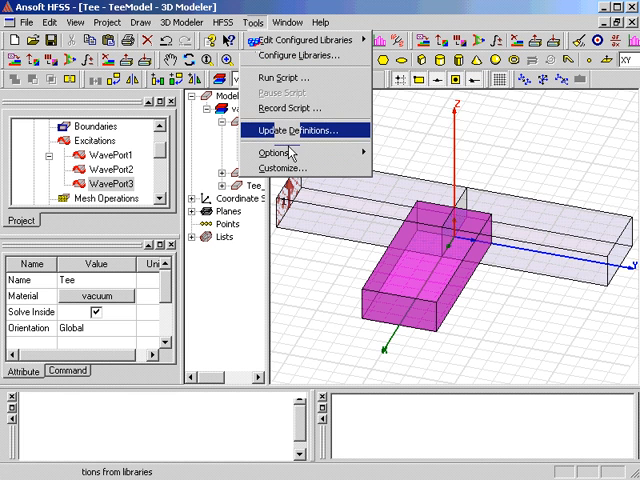
left_click(284, 152)
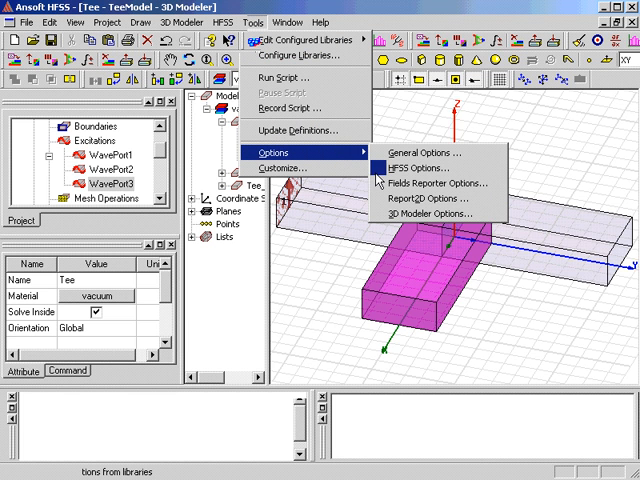
left_click(446, 214)
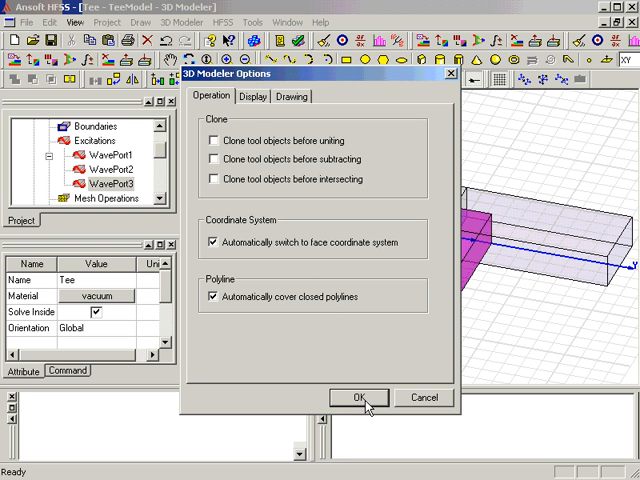
left_click(360, 396)
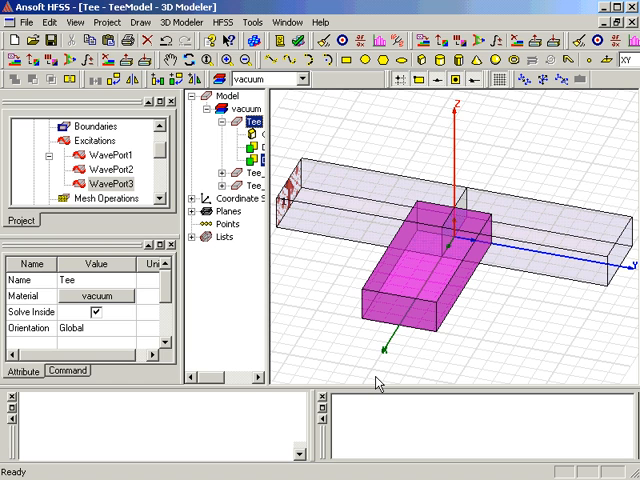
mouse_move(368, 360)
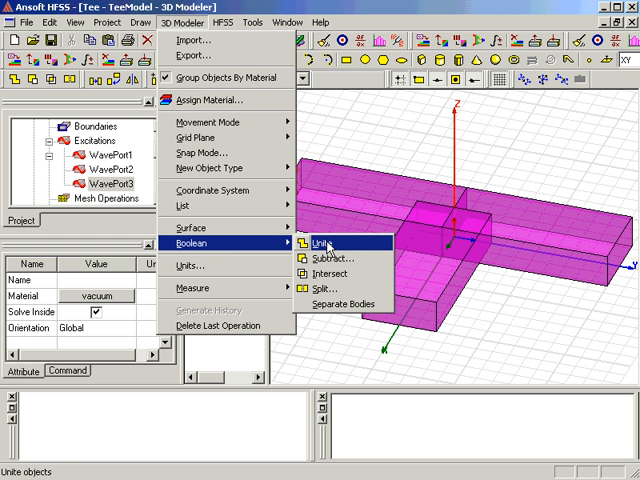
Unite the three selected arm boxes into one Tee solid
left_click(322, 240)
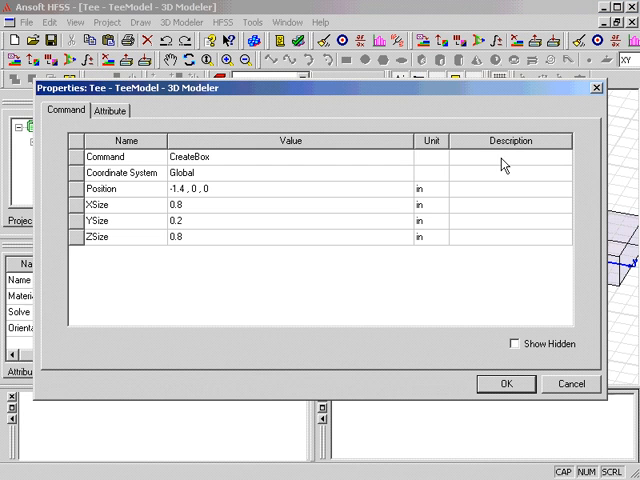
mouse_move(482, 196)
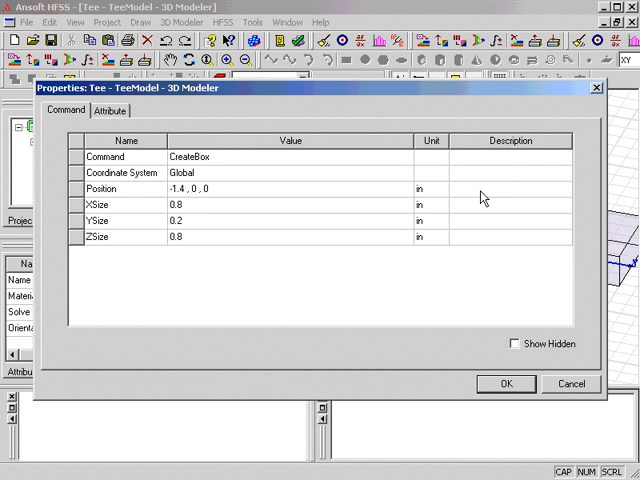
mouse_move(208, 196)
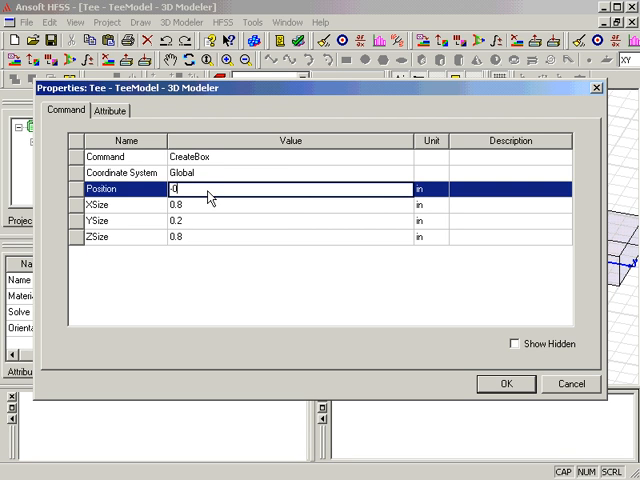
Rewrite the Tee box position as -0.45in, offset-0.05in, 0in using the offset variable
type("-0.45in,offset-")
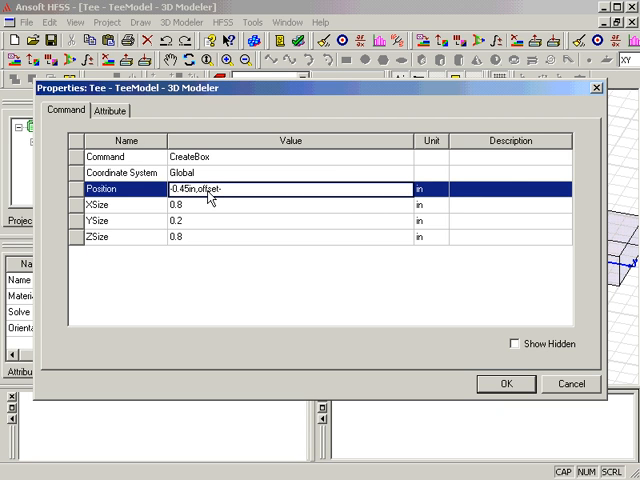
type("0.05in")
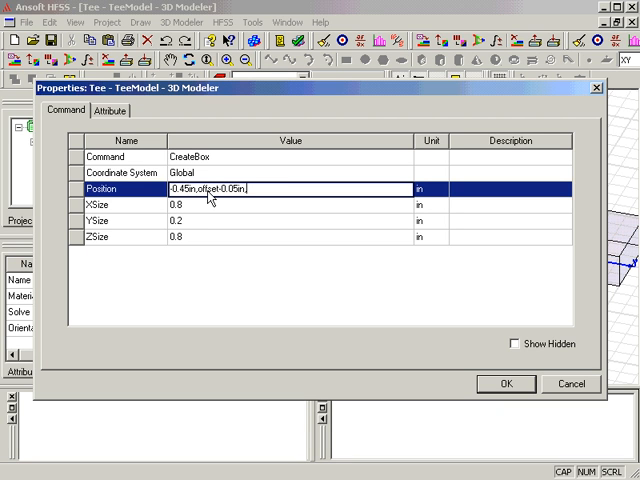
type(",0")
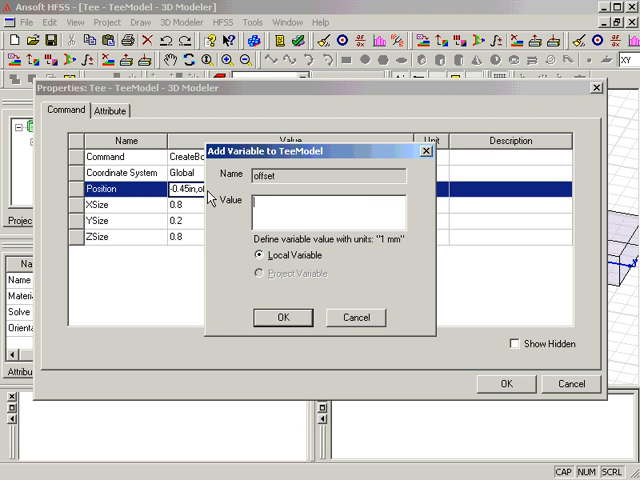
Create the local variable offset with value 0in
type("0")
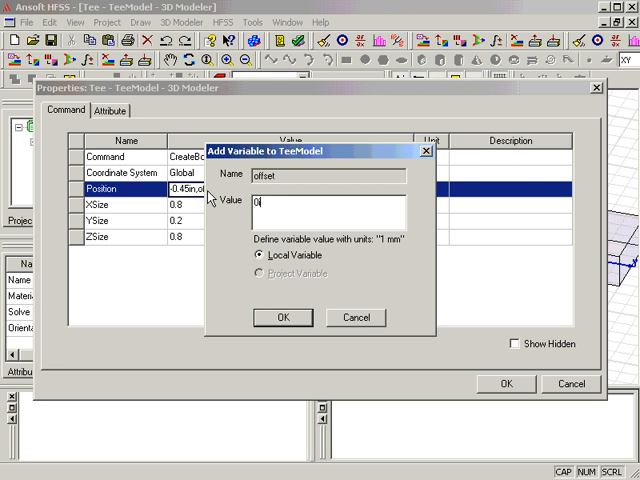
type("in")
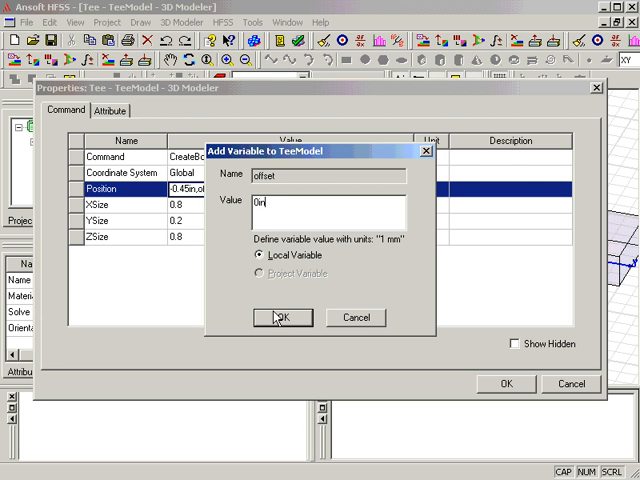
left_click(284, 316)
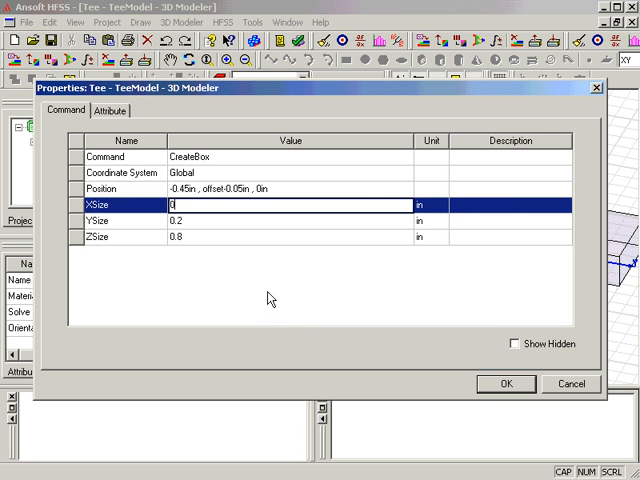
Size the new box 0.45 by 0.1 by 0.4 inches
type("0.45")
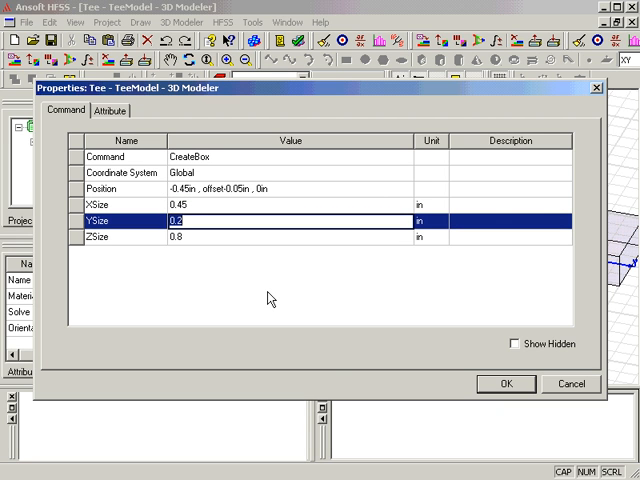
type("0.1")
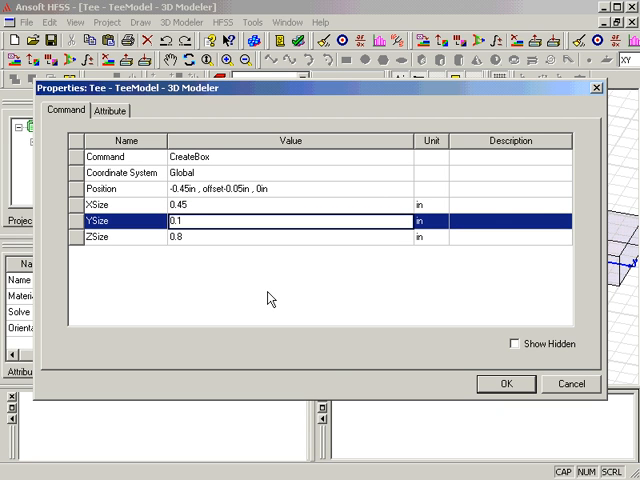
left_click(290, 236)
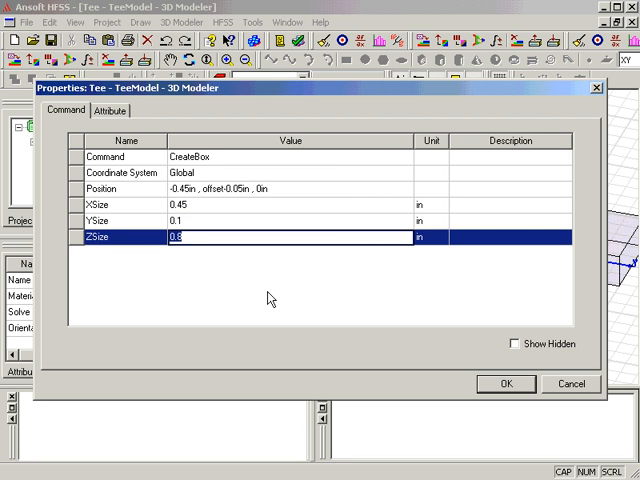
type("0.")
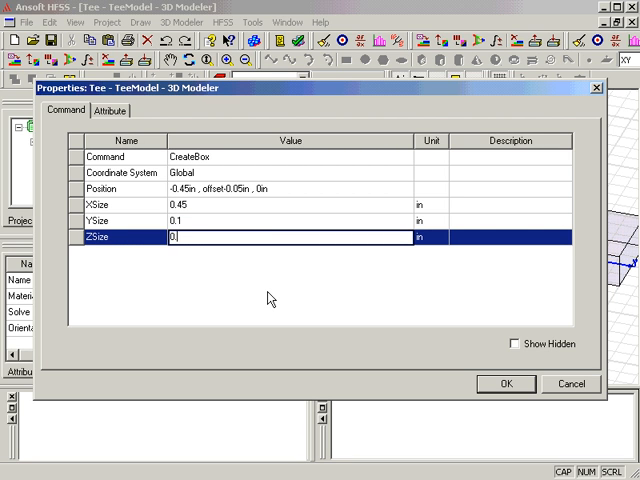
type("0.4")
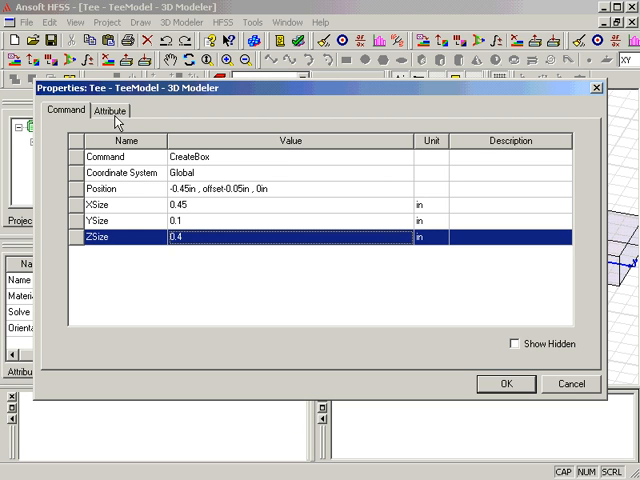
mouse_move(120, 116)
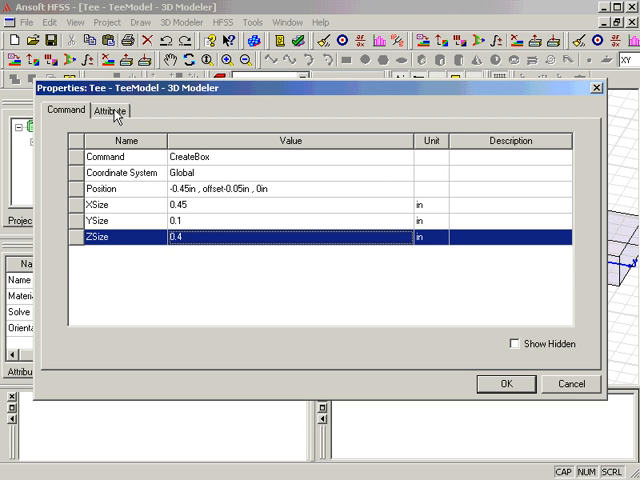
Rename the box from Box1 to Septum in its attributes
left_click(110, 110)
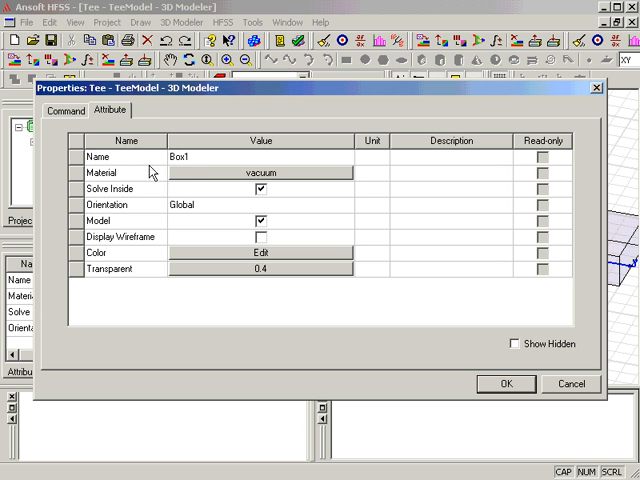
double_click(180, 156)
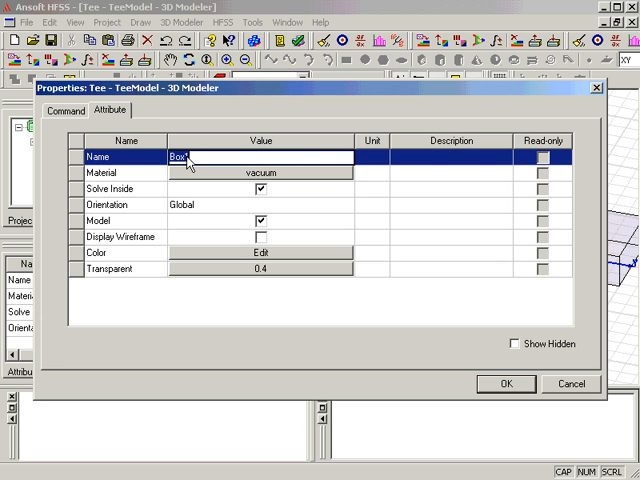
type("Septum")
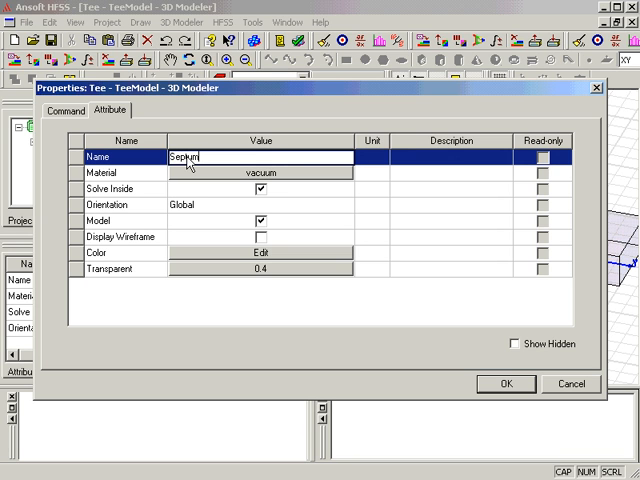
mouse_move(264, 268)
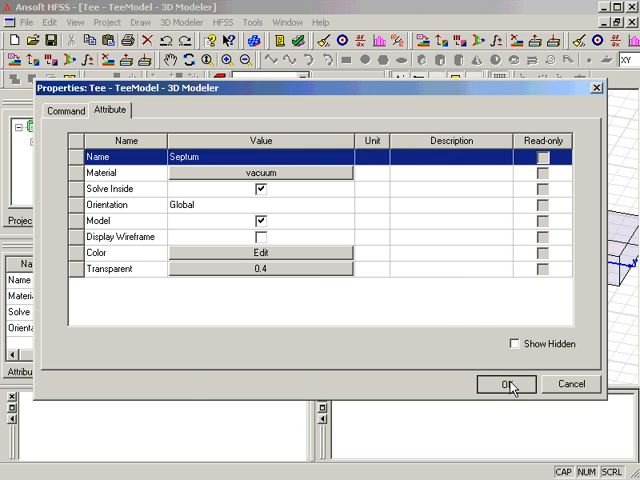
left_click(516, 380)
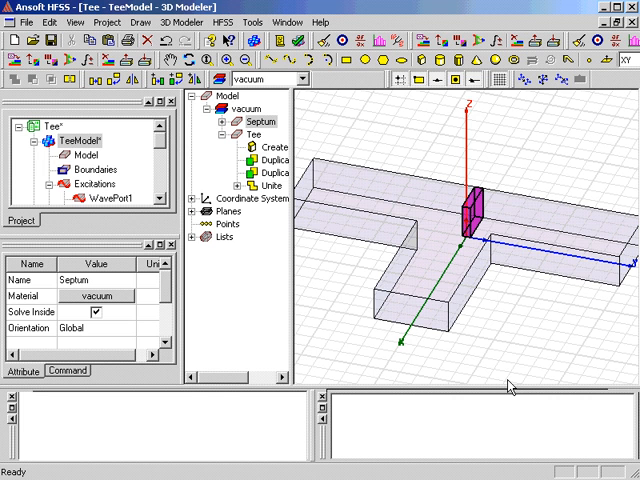
mouse_move(348, 324)
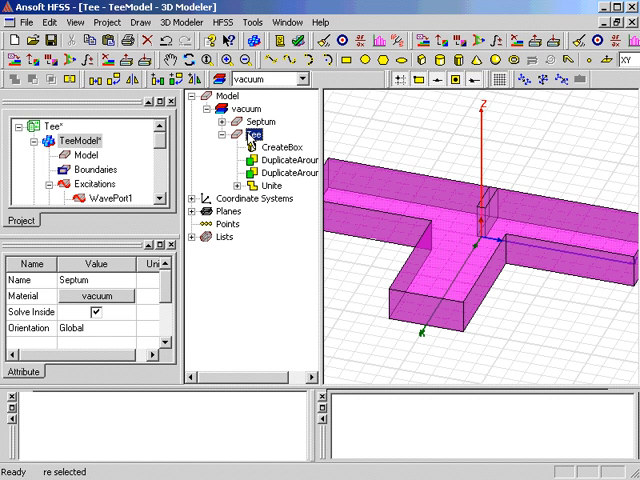
Subtract Septum (tool) from the Tee (blank), leaving one Tee solid
left_click(248, 132)
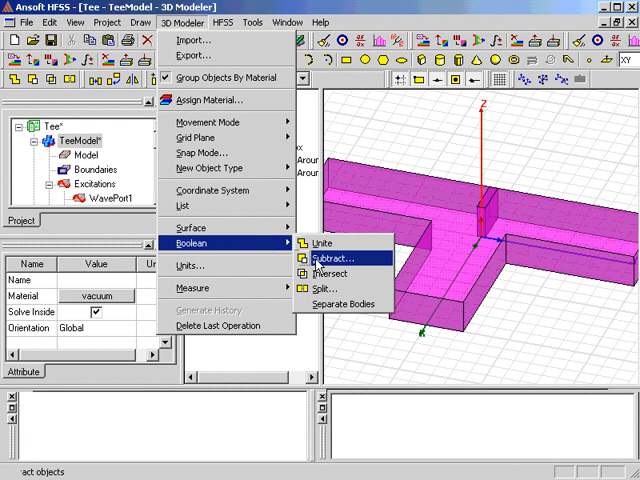
left_click(336, 258)
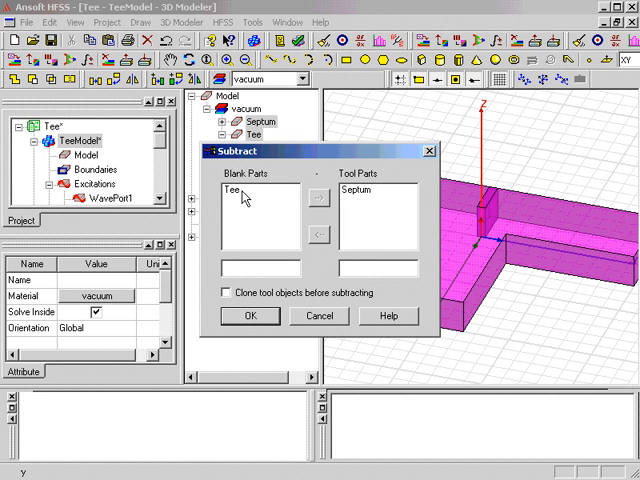
mouse_move(284, 292)
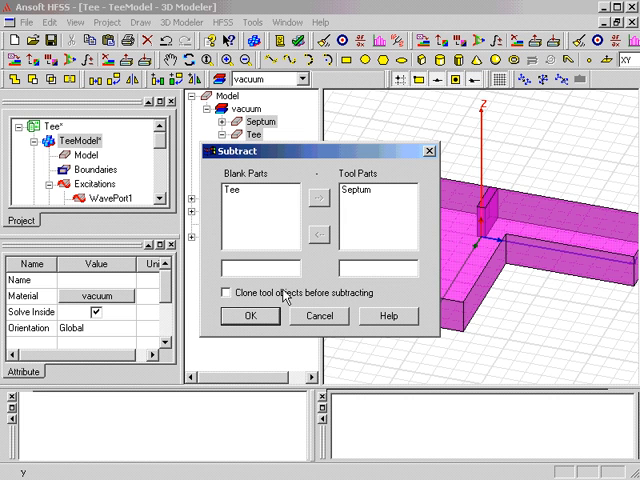
left_click(252, 316)
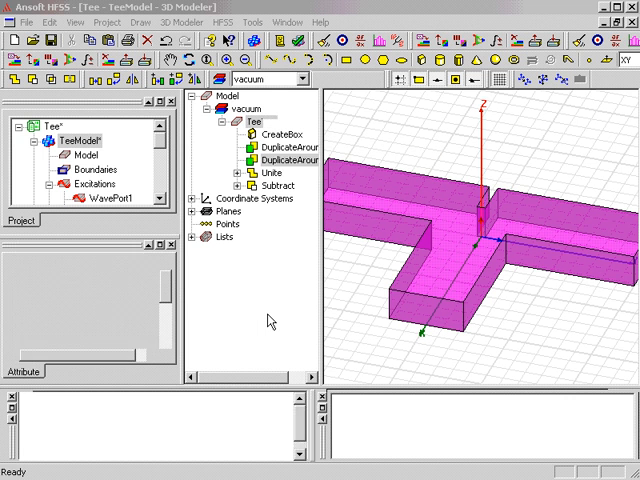
Add solution setup Setup1 at 10 GHz with a maximum of 3 adaptive passes
left_click(252, 120)
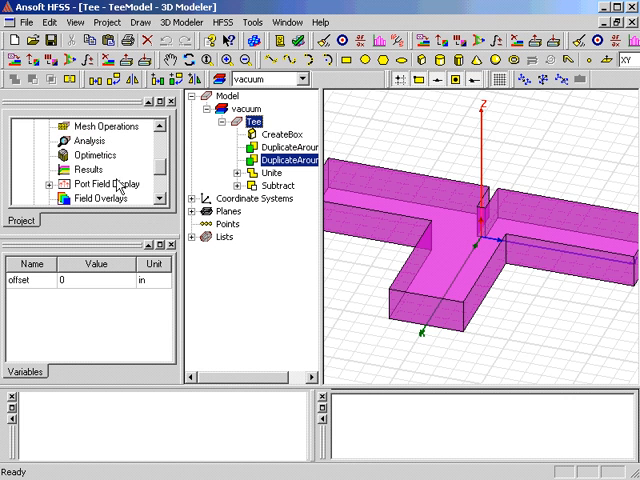
right_click(82, 140)
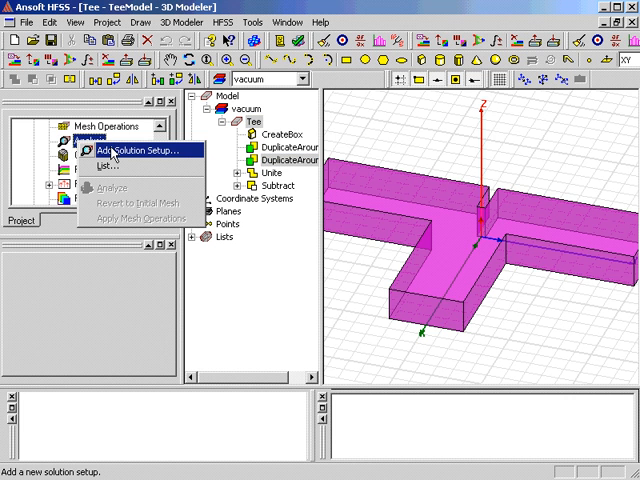
left_click(136, 150)
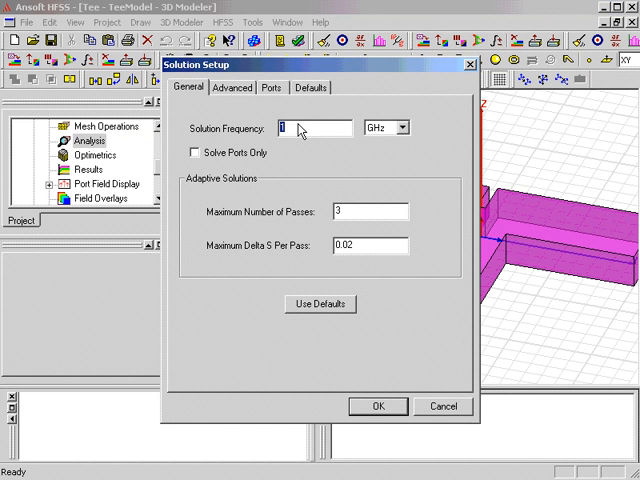
mouse_move(304, 132)
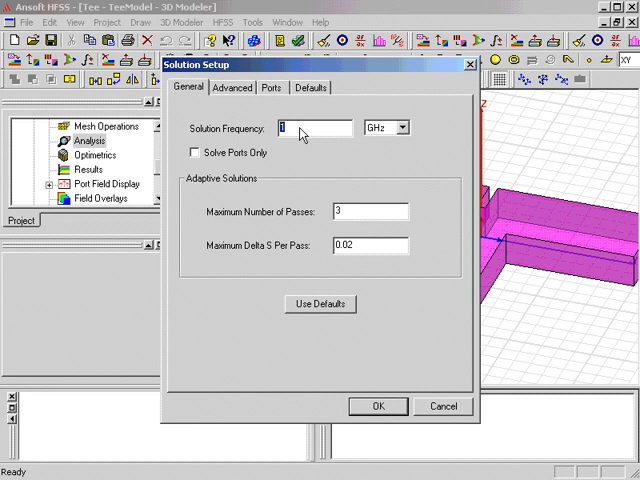
type("10")
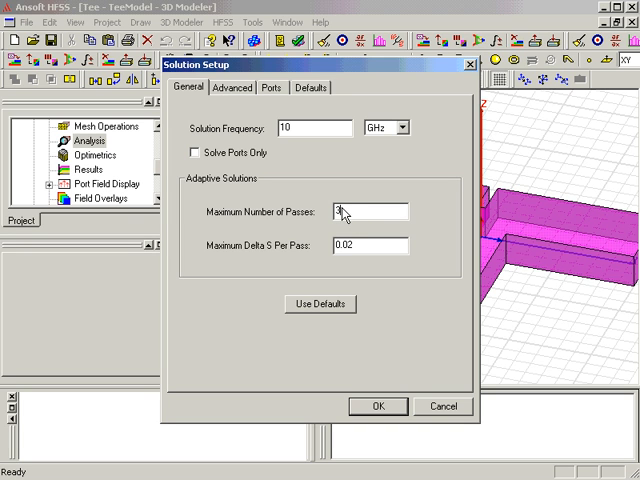
type("3")
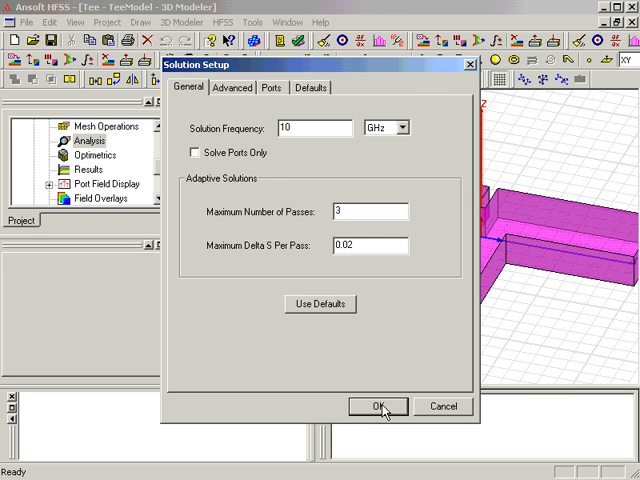
left_click(376, 406)
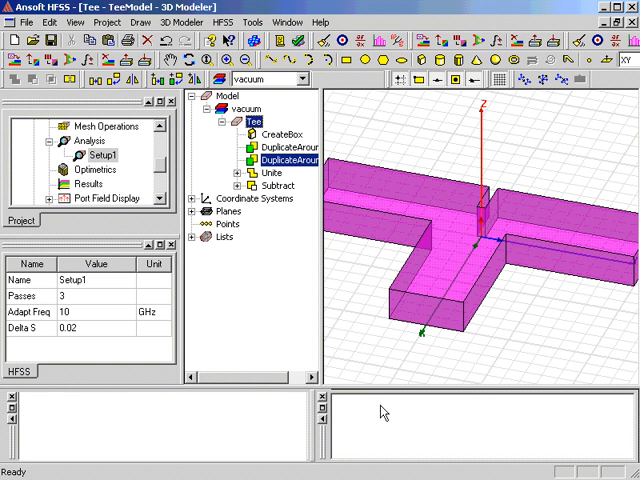
mouse_move(96, 168)
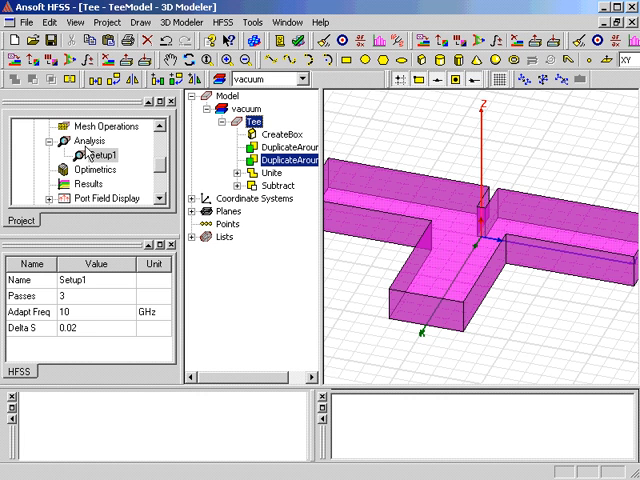
Add an interpolating sweep to Setup1 from 8 to 10 GHz with 0.05 GHz step size
right_click(96, 154)
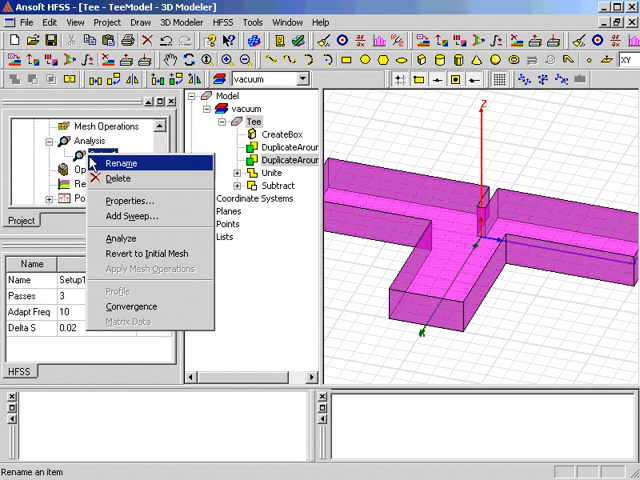
left_click(132, 216)
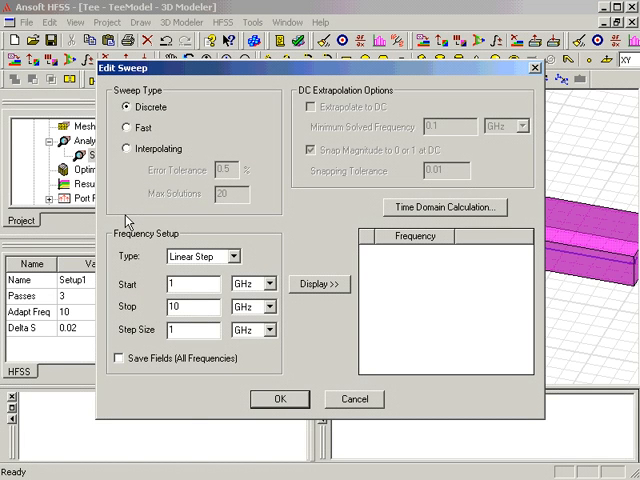
mouse_move(170, 224)
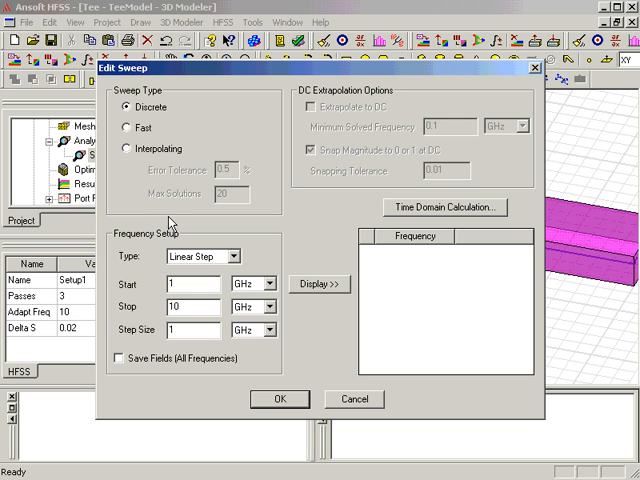
left_click(130, 148)
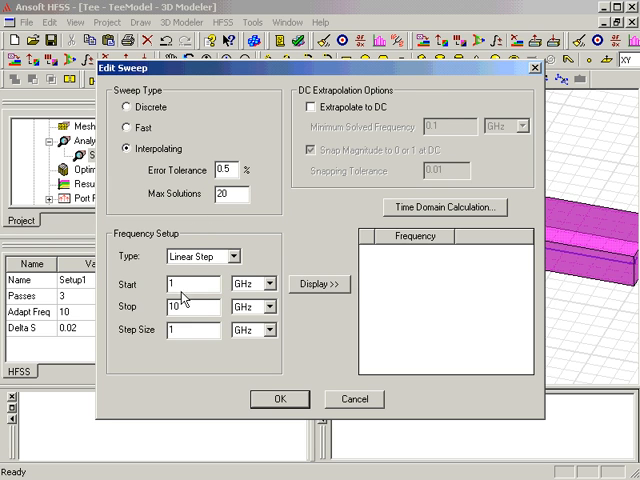
left_click(196, 328)
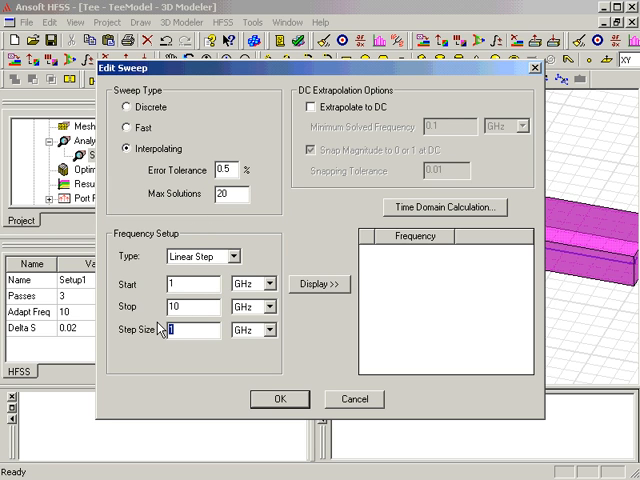
type("0.0")
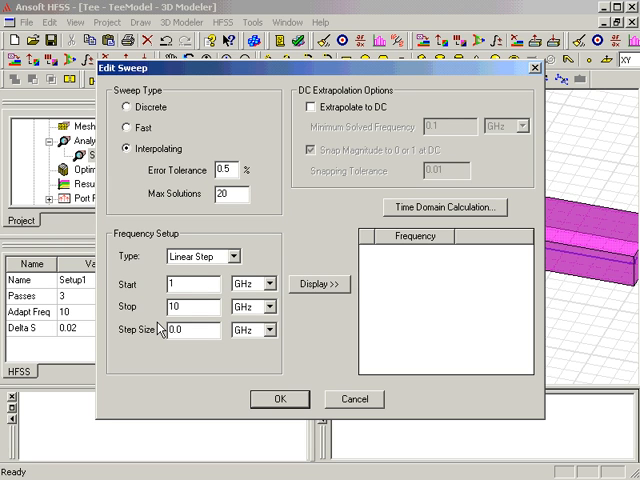
type("0.05")
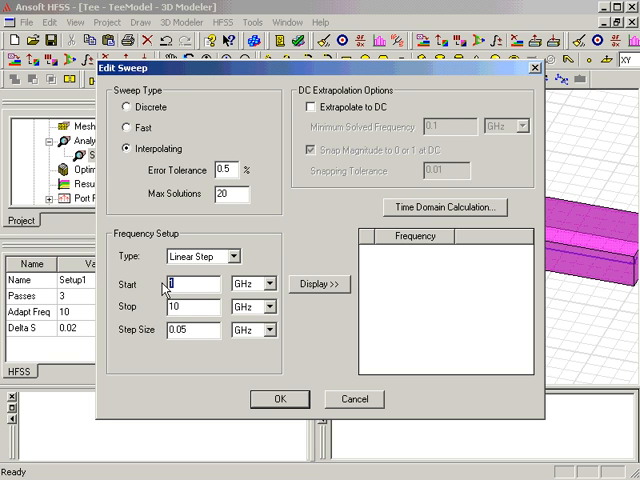
type("8")
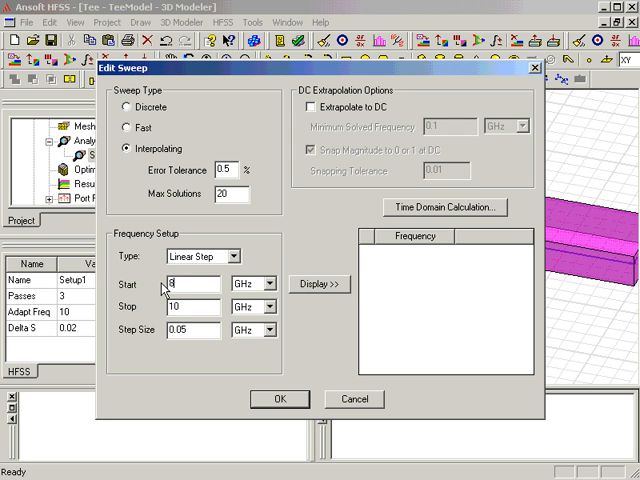
mouse_move(204, 316)
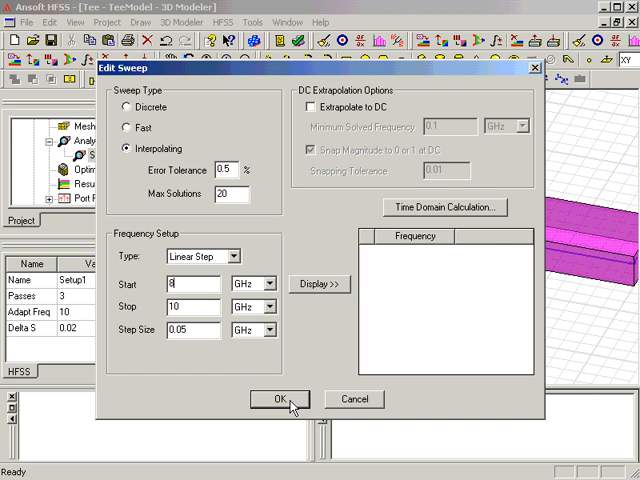
left_click(280, 400)
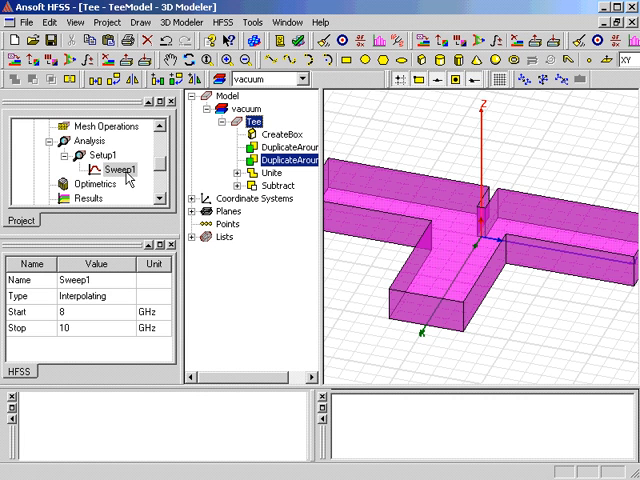
mouse_move(120, 192)
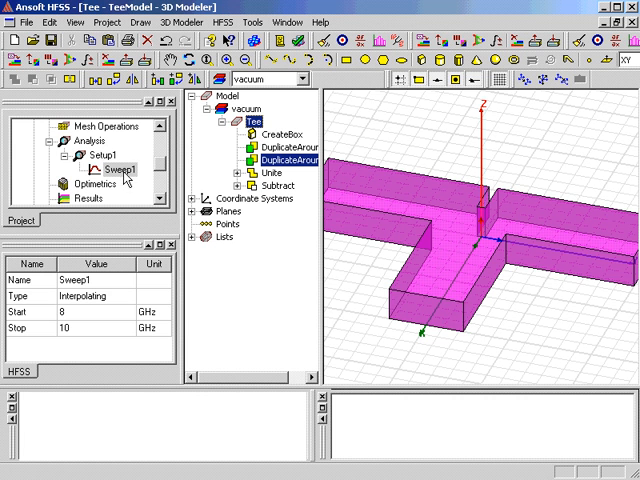
mouse_move(150, 148)
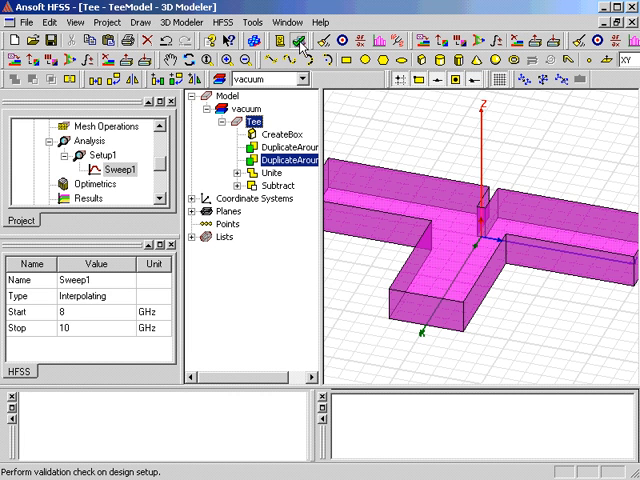
Run the validation check on TeeModel, confirm all categories pass, and close it
left_click(298, 40)
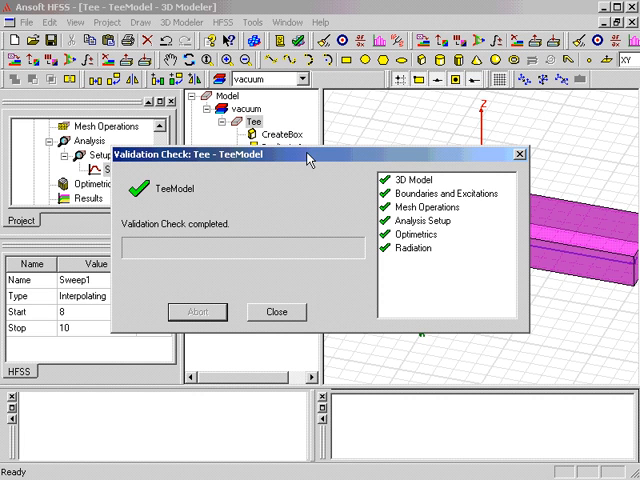
mouse_move(312, 198)
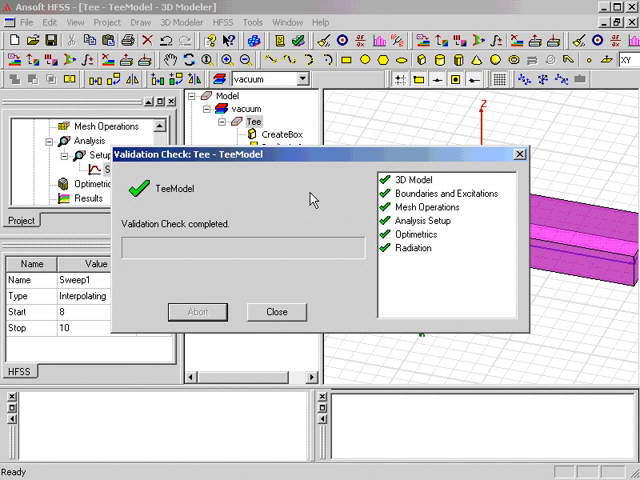
mouse_move(360, 210)
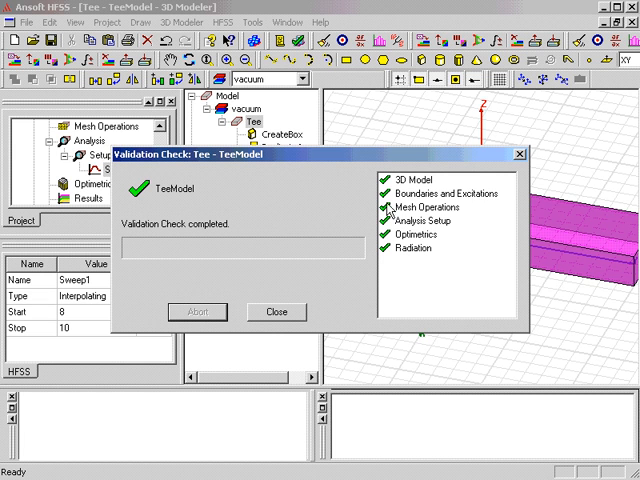
mouse_move(270, 316)
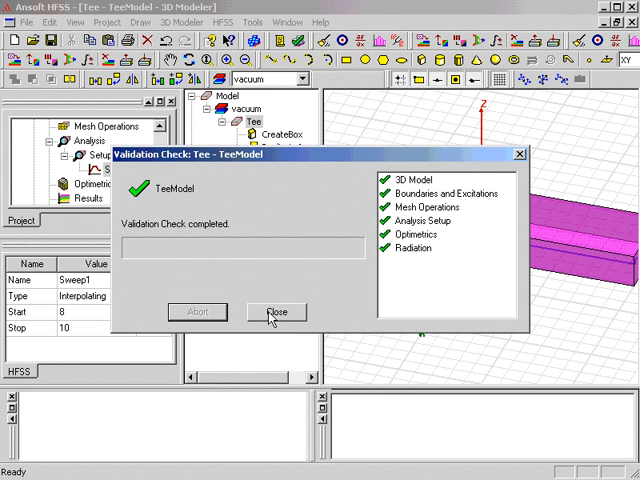
left_click(280, 312)
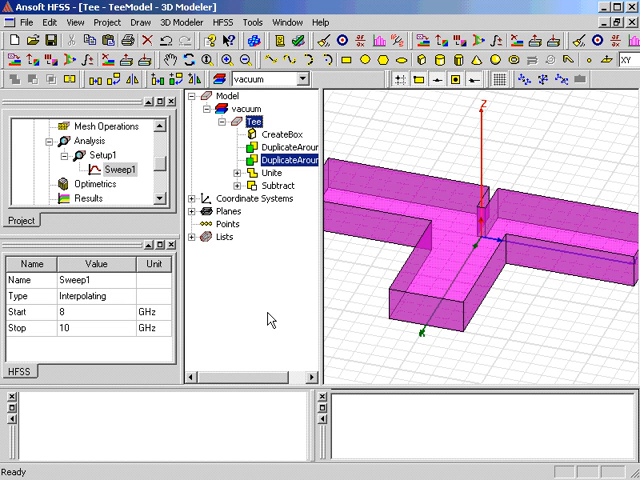
mouse_move(94, 156)
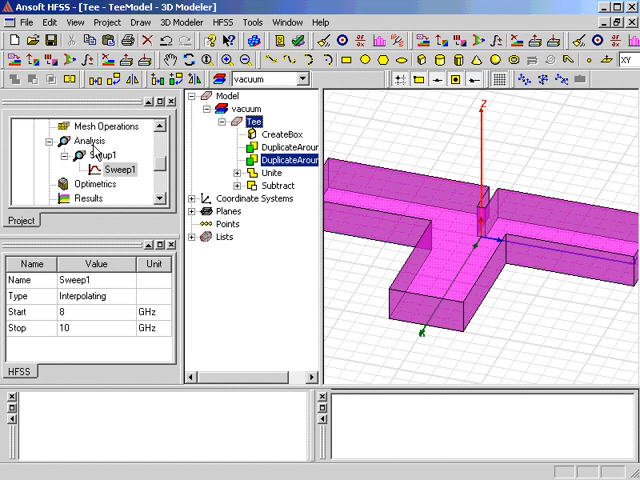
Run the Setup1 analysis so the TeeModel design becomes solved
right_click(96, 156)
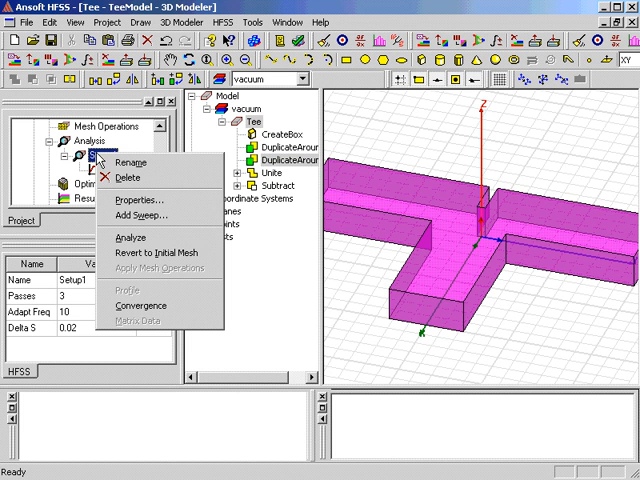
mouse_move(130, 238)
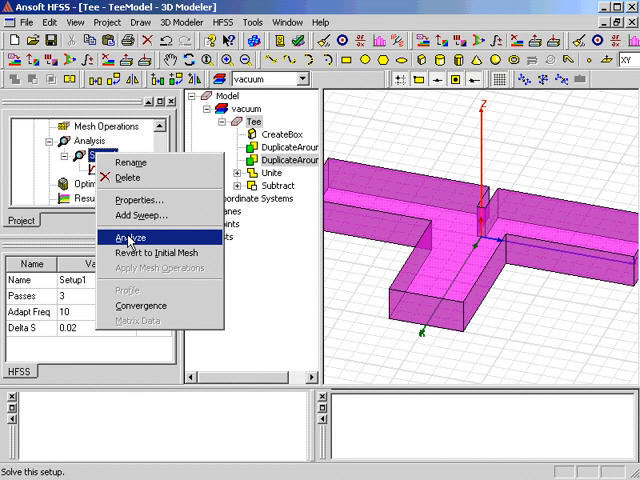
left_click(128, 238)
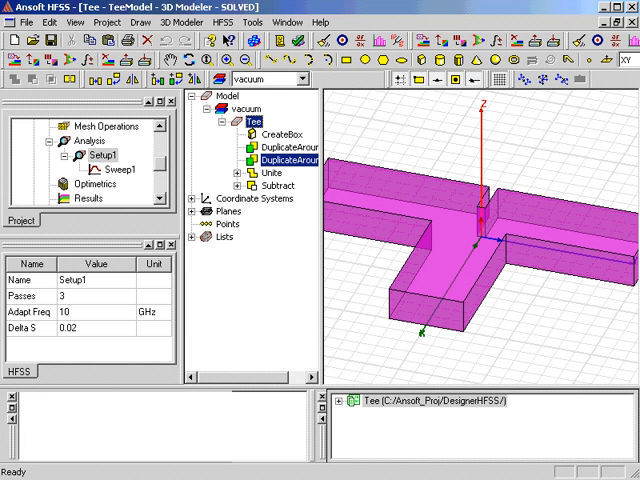
mouse_move(390, 352)
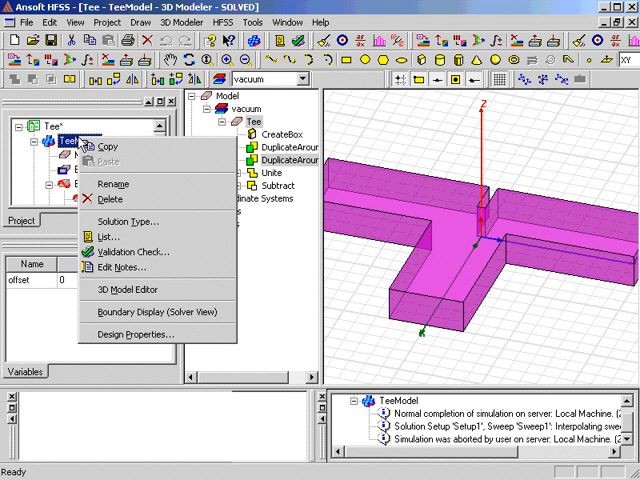
mouse_move(104, 222)
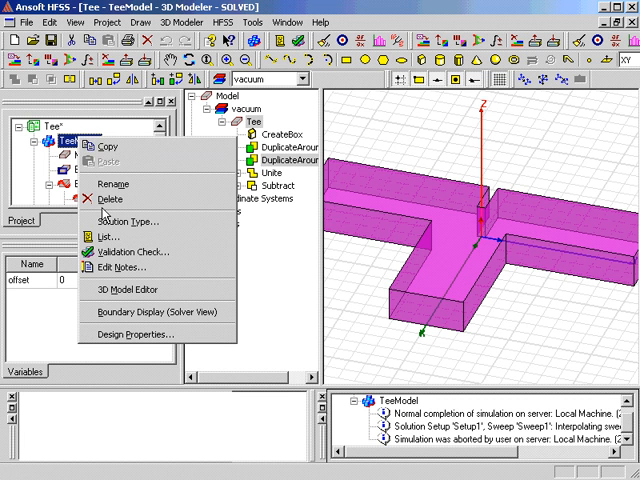
Edit the TeeModel offset variable to 0.2 in the design properties
left_click(134, 334)
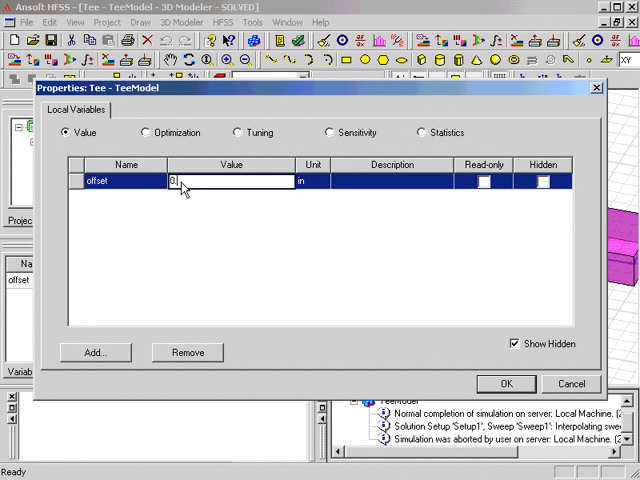
type("0.2")
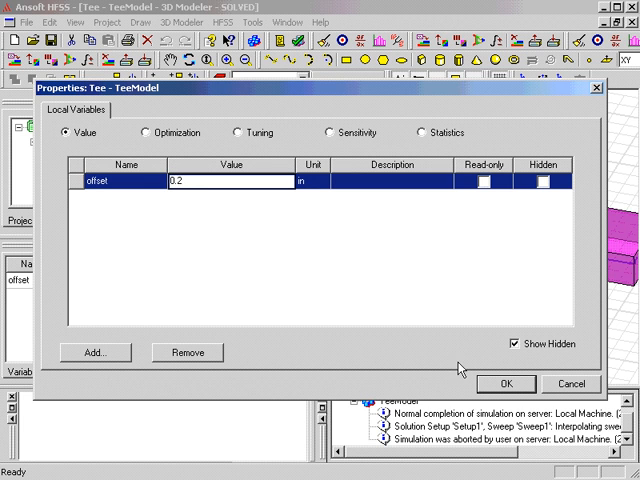
Apply offset 0.2 in and re-solve all analysis setups for the T-junction
left_click(508, 384)
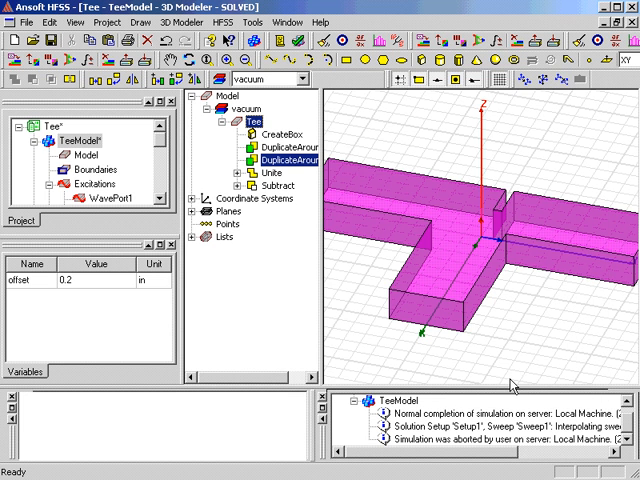
mouse_move(502, 310)
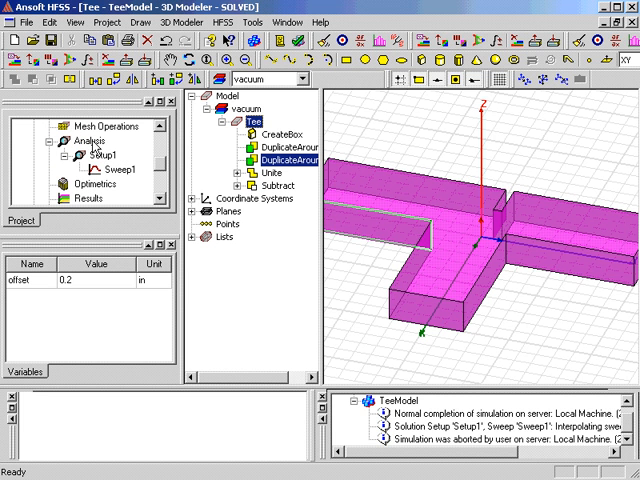
right_click(78, 140)
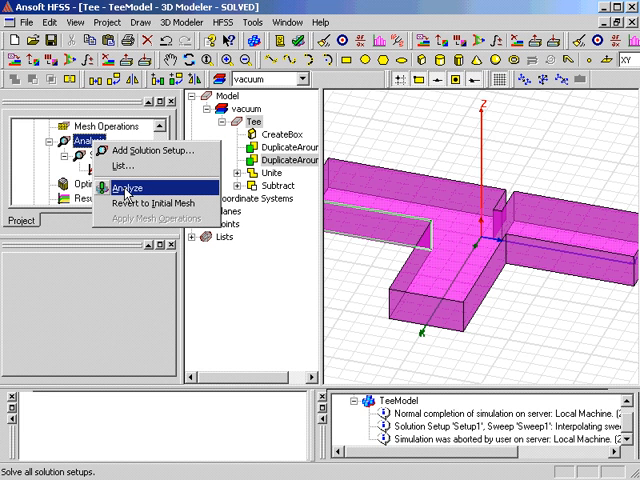
left_click(126, 188)
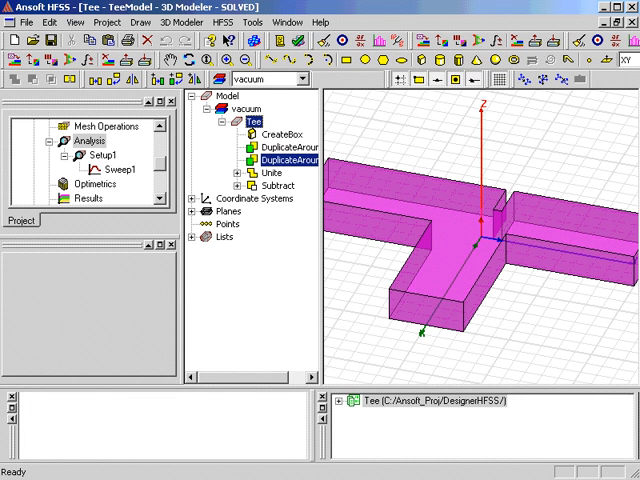
mouse_move(364, 438)
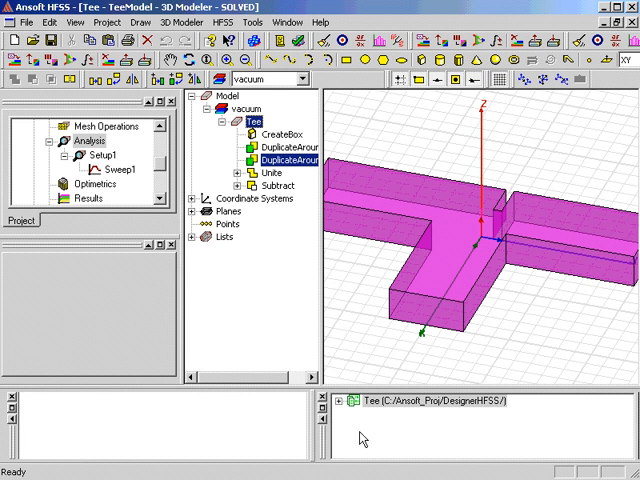
mouse_move(324, 304)
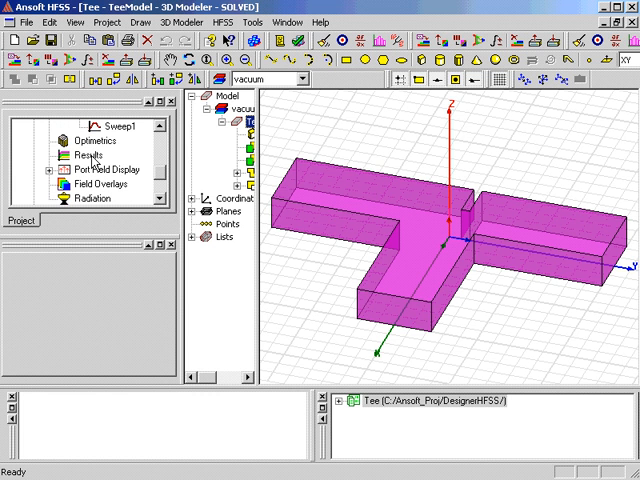
Start a new Modal S Parameters report as a rectangular plot from Results
right_click(80, 156)
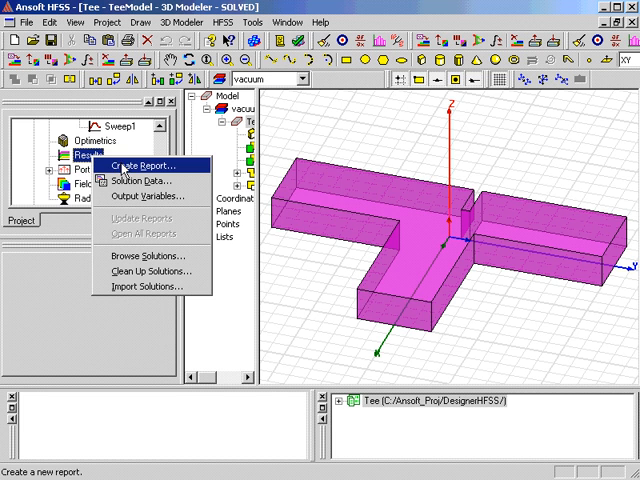
left_click(140, 164)
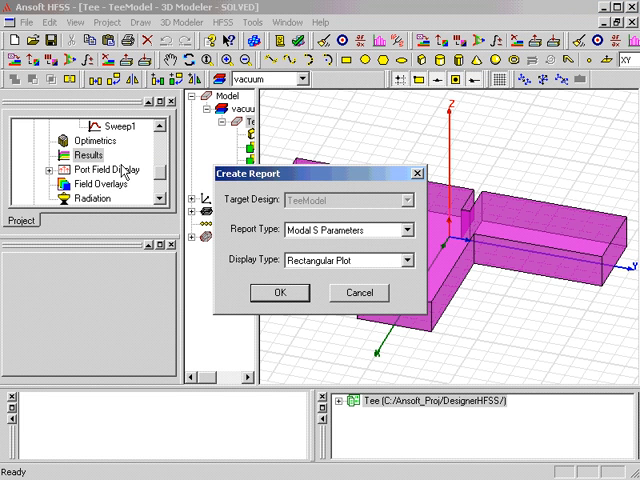
mouse_move(220, 260)
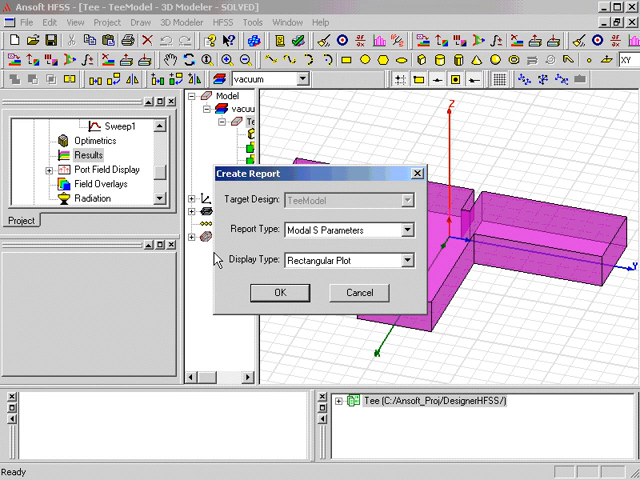
mouse_move(268, 252)
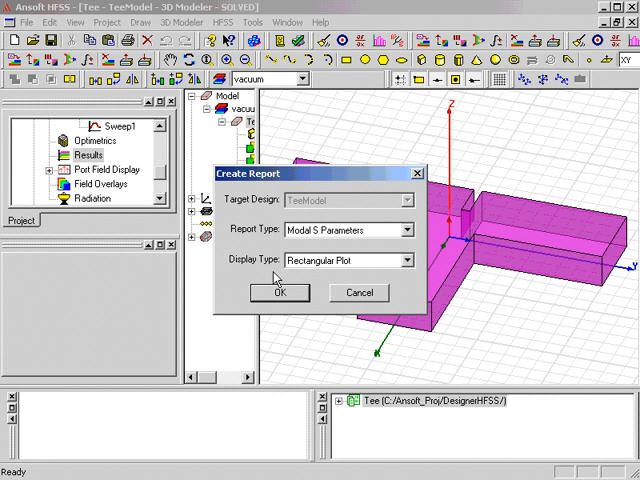
Add dB traces of S(WavePort1,1), S(WavePort1,2), S(WavePort1,3) vs frequency, swept over offset
left_click(280, 292)
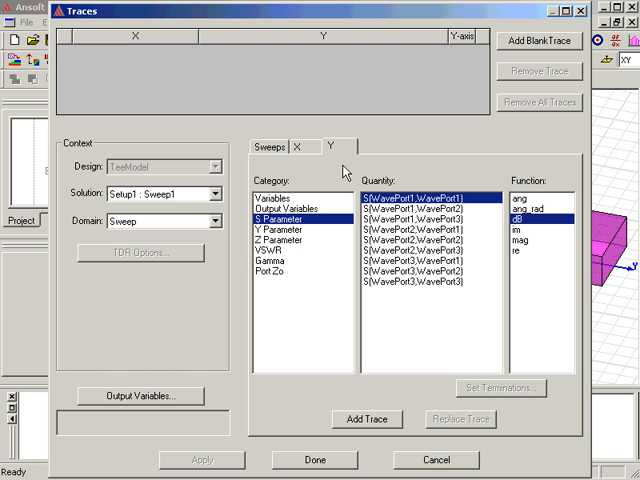
mouse_move(404, 216)
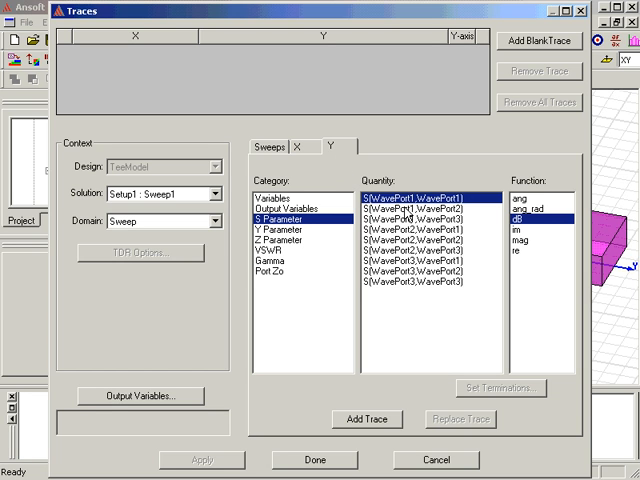
mouse_move(408, 246)
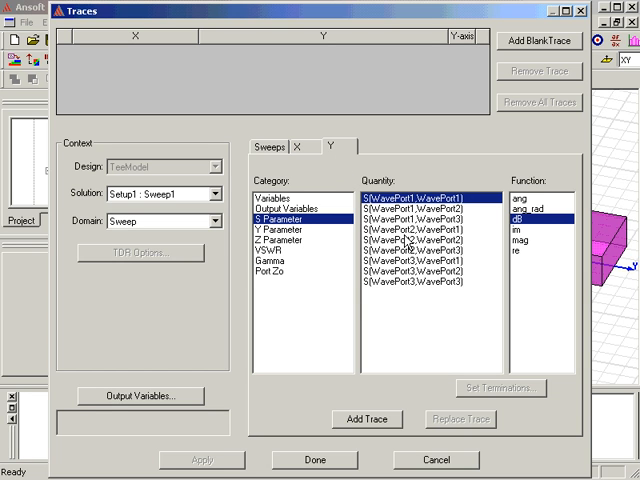
mouse_move(416, 220)
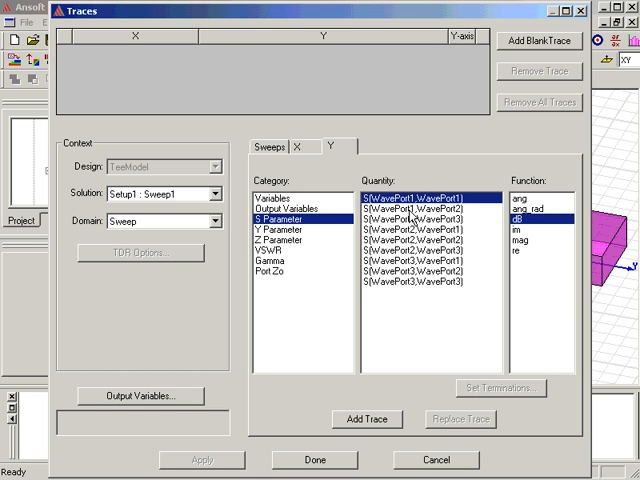
left_click(420, 216)
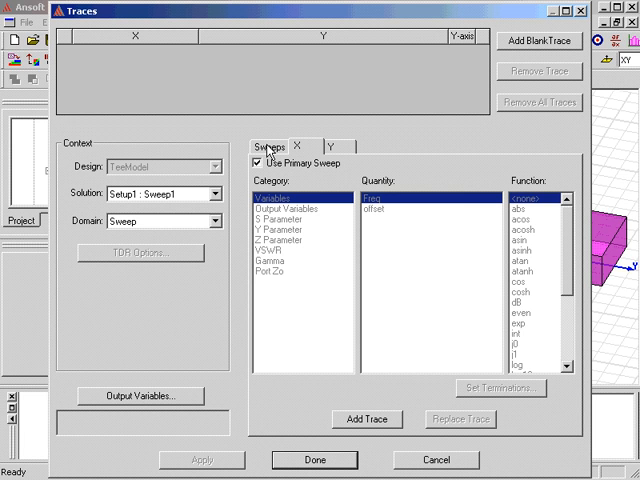
left_click(262, 156)
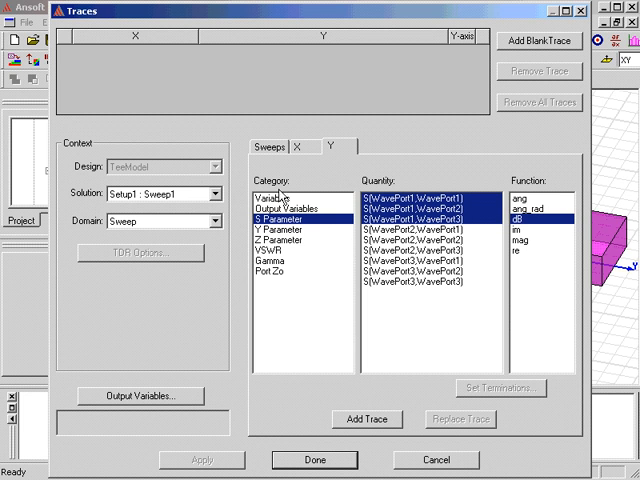
left_click(268, 146)
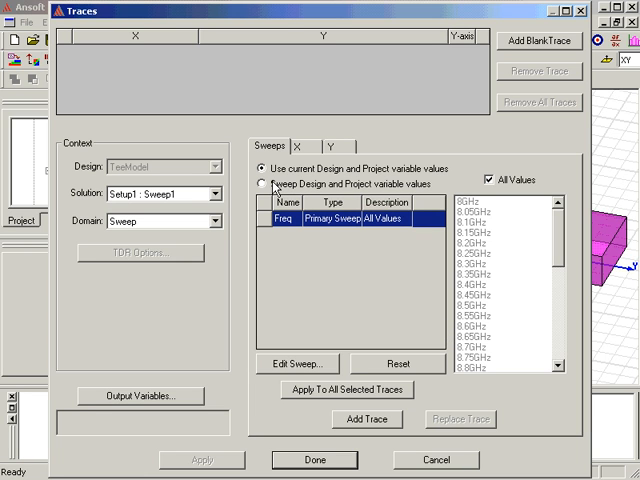
left_click(260, 184)
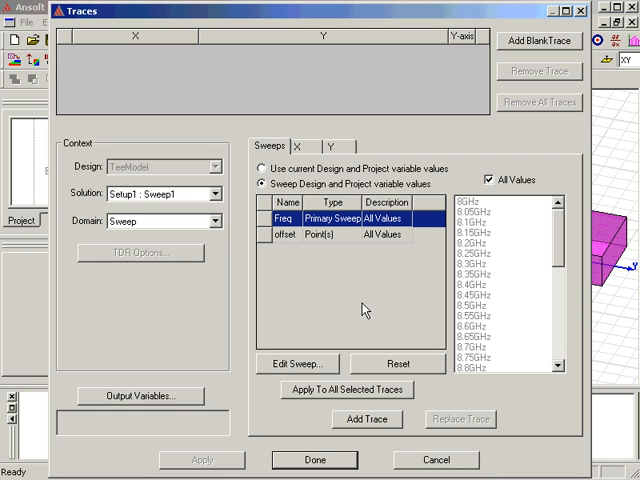
left_click(362, 420)
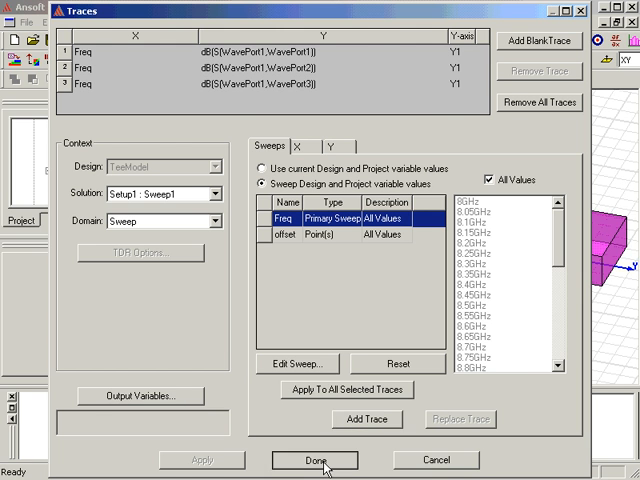
Create XY Plot 1 with the S-parameter curves and return to the 3D model view
left_click(314, 460)
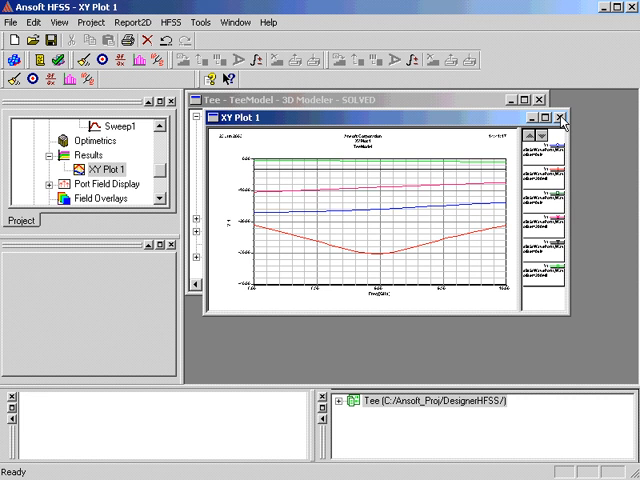
left_click(564, 118)
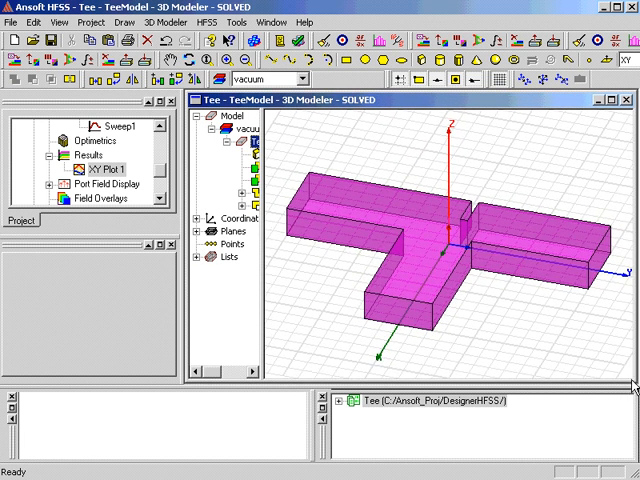
mouse_move(536, 338)
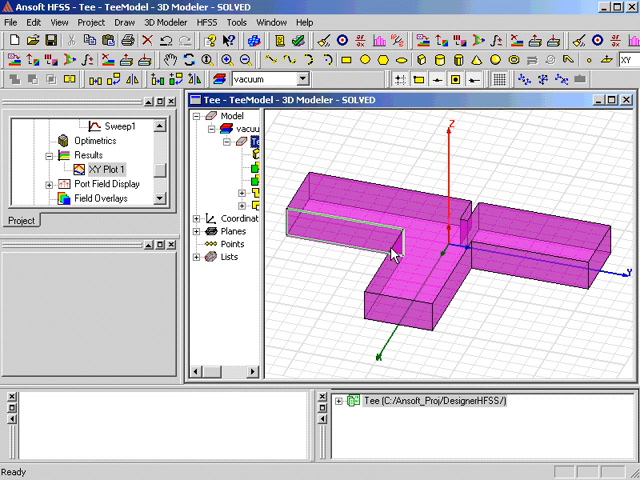
mouse_move(376, 258)
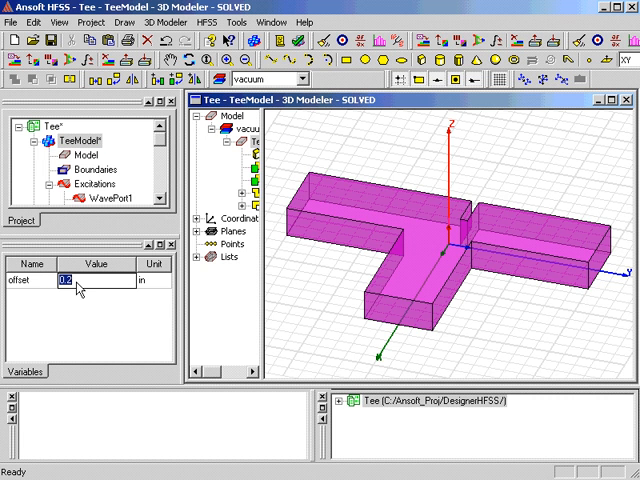
Set offset back to 0 in and switch to face selection to pick the top face
type("0")
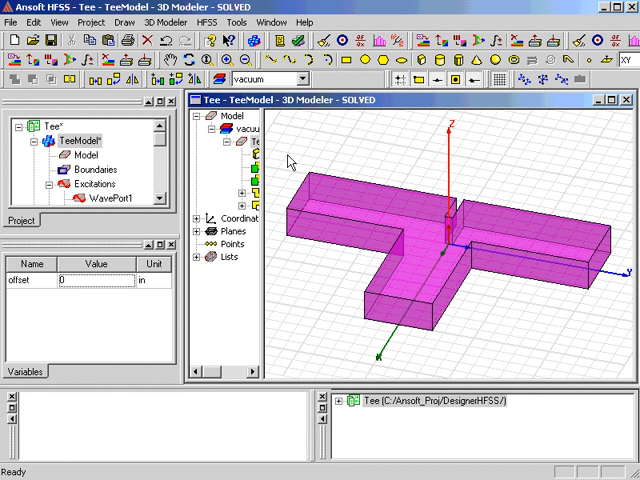
right_click(290, 164)
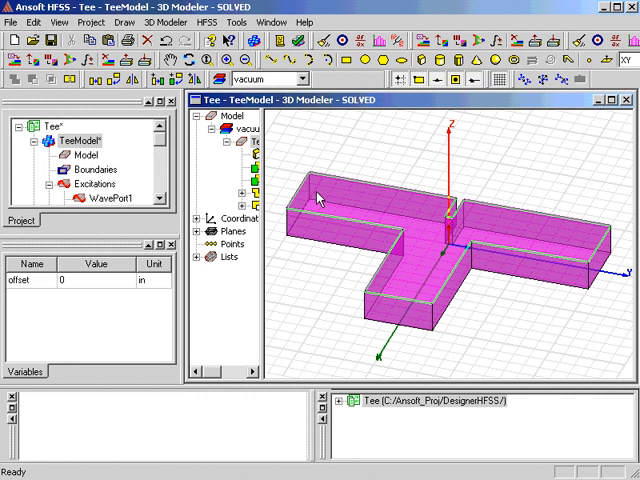
mouse_move(390, 216)
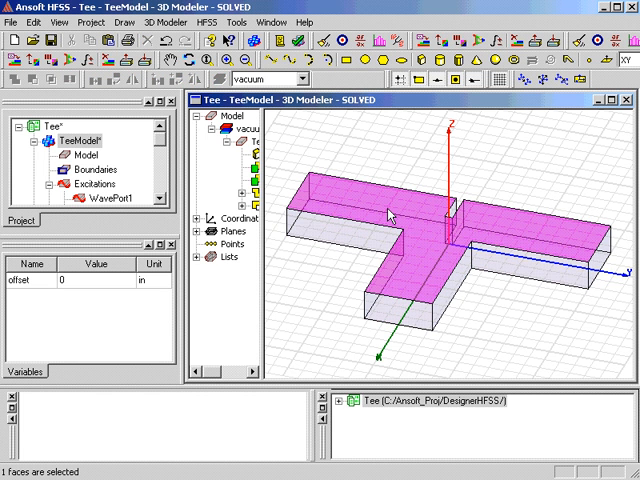
mouse_move(150, 164)
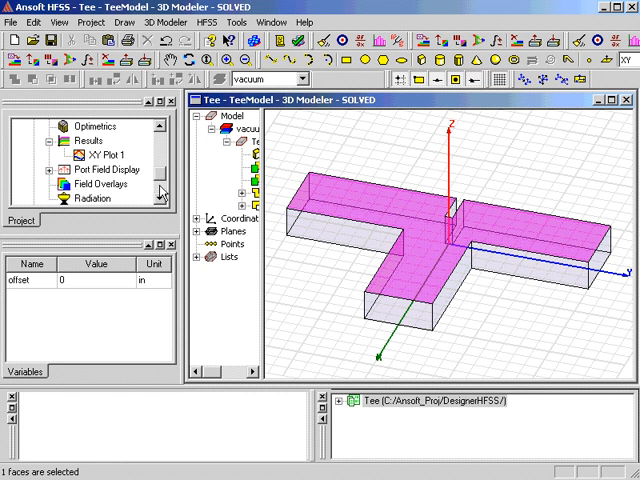
mouse_move(118, 184)
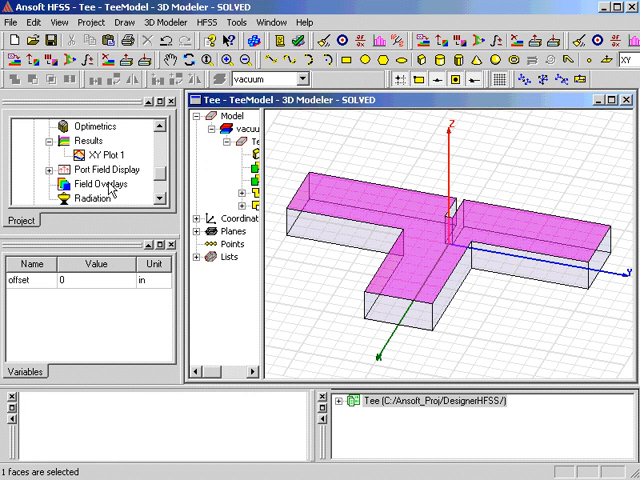
Create a Mag_E field overlay plot on the T-junction's top face (Mag_E1)
right_click(92, 184)
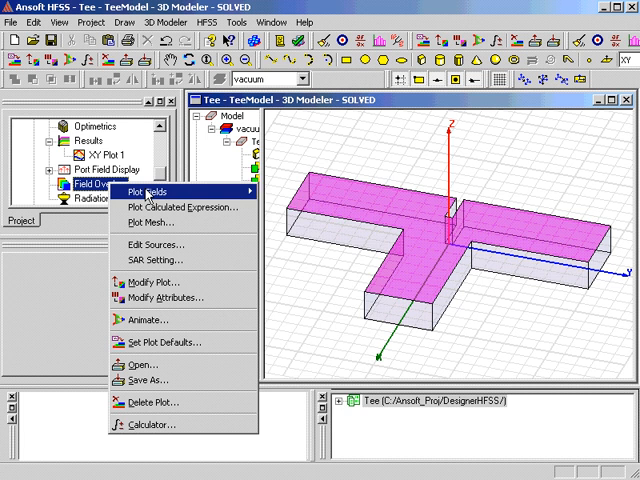
left_click(148, 192)
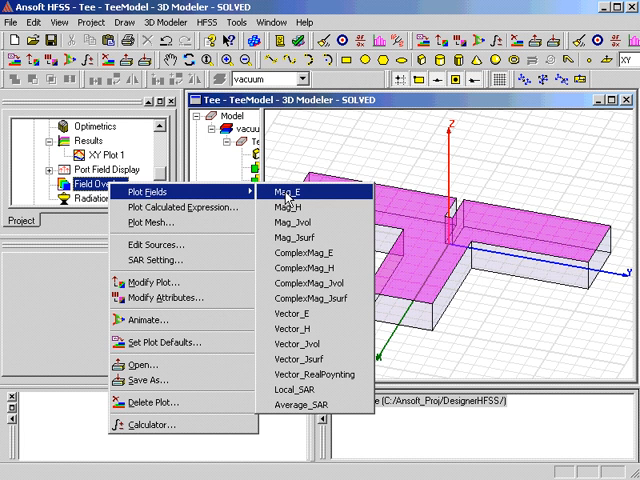
left_click(288, 188)
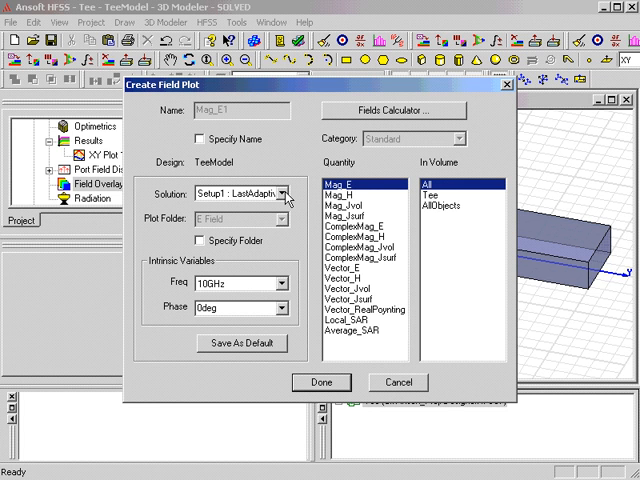
mouse_move(276, 200)
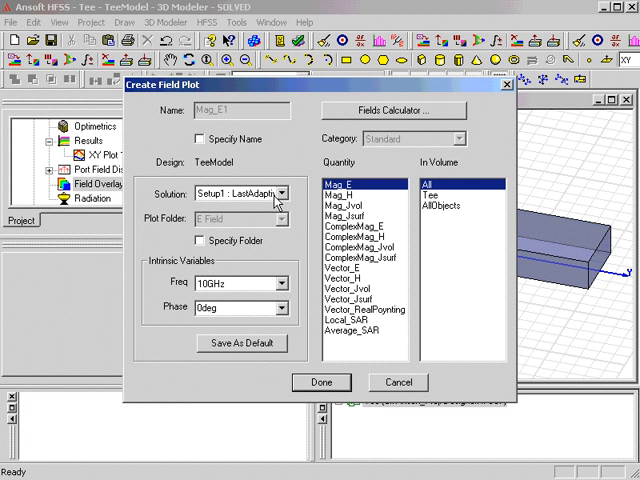
mouse_move(328, 236)
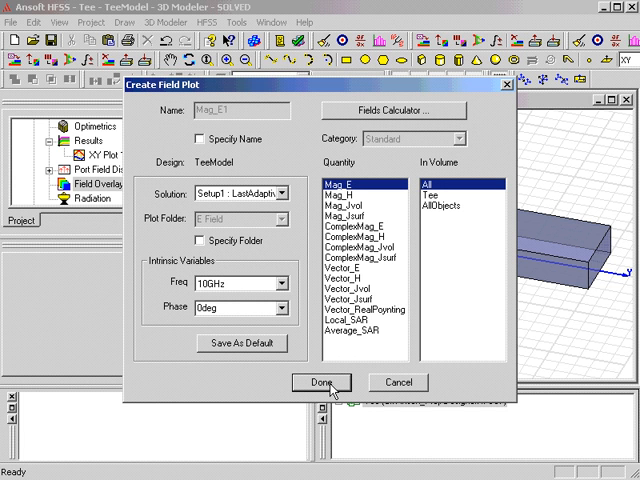
left_click(320, 382)
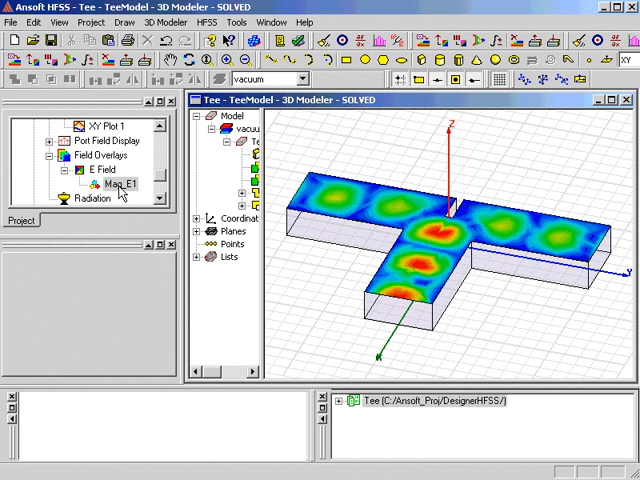
mouse_move(172, 216)
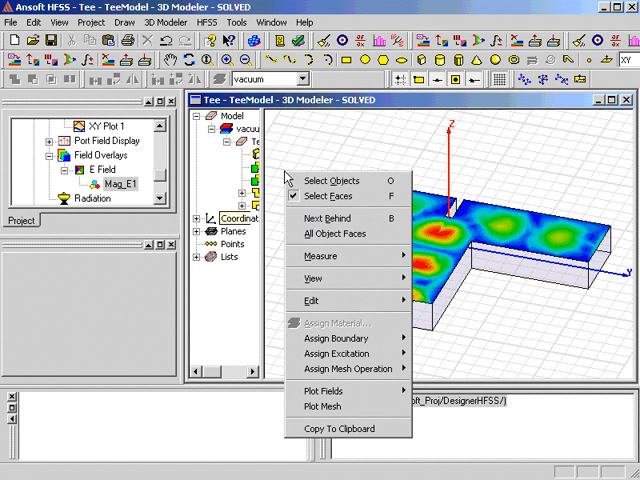
mouse_move(320, 218)
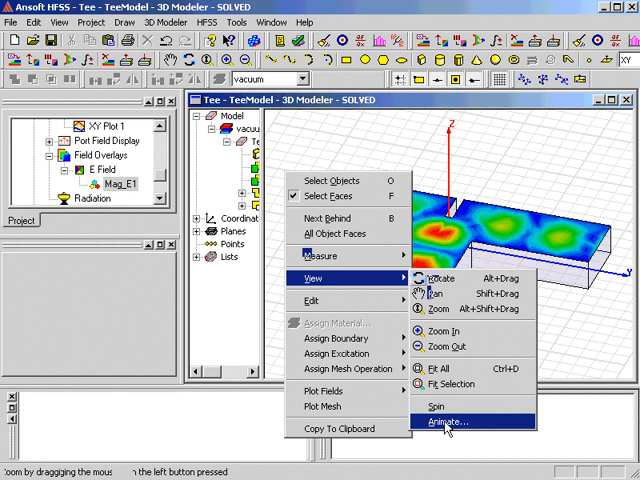
Animate Mag_E1 over phase 0deg to 180deg in 9 steps and let it run
left_click(462, 418)
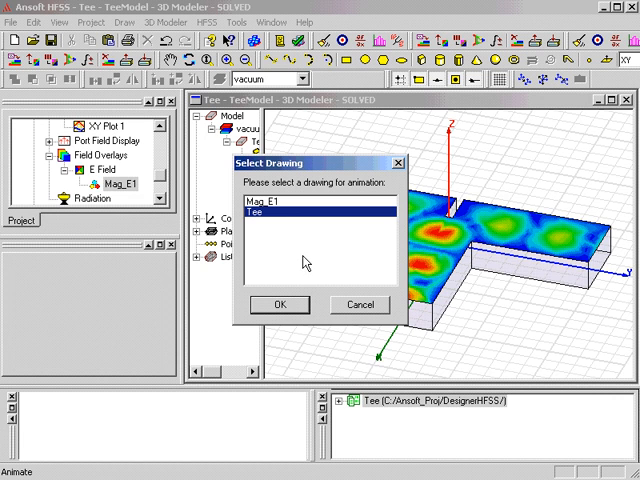
left_click(270, 204)
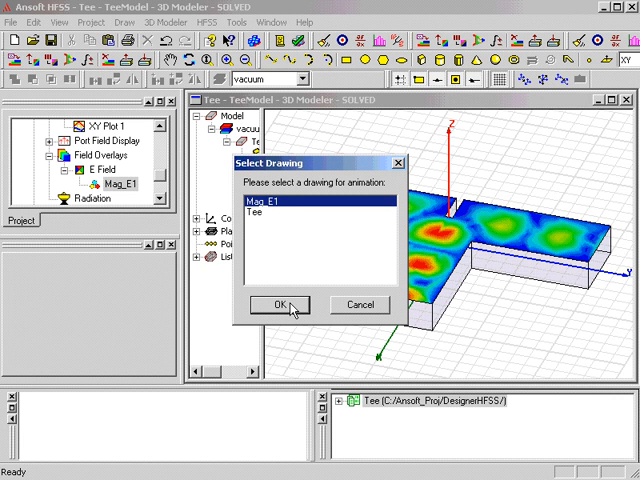
left_click(280, 304)
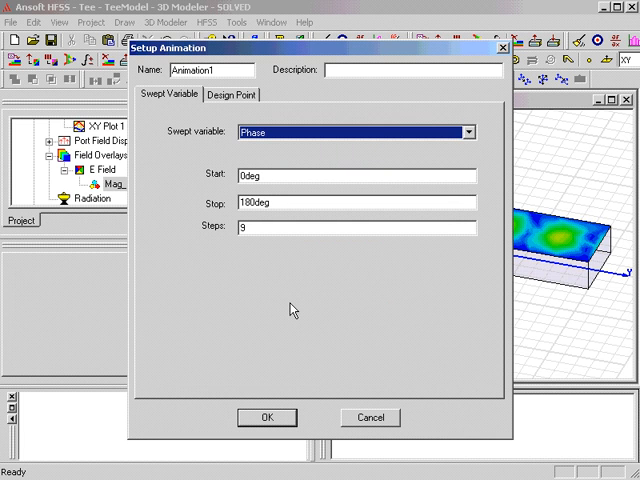
mouse_move(296, 294)
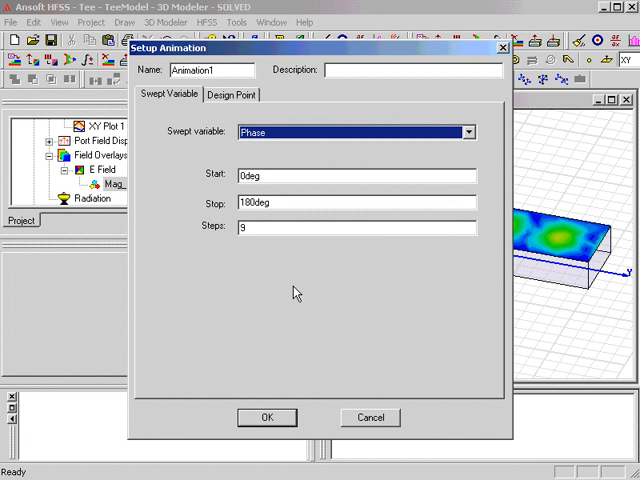
mouse_move(300, 292)
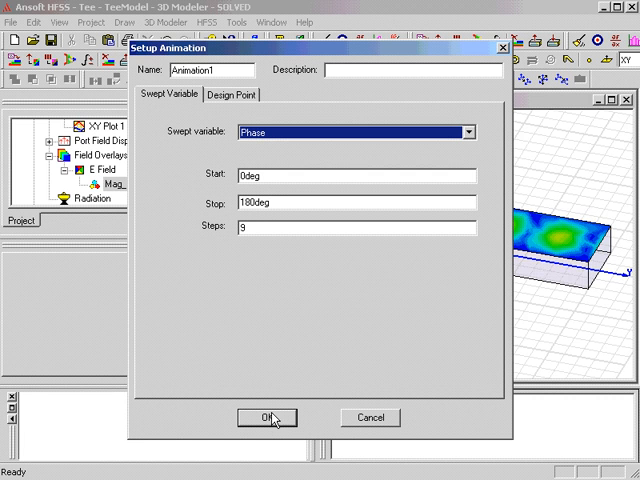
left_click(260, 416)
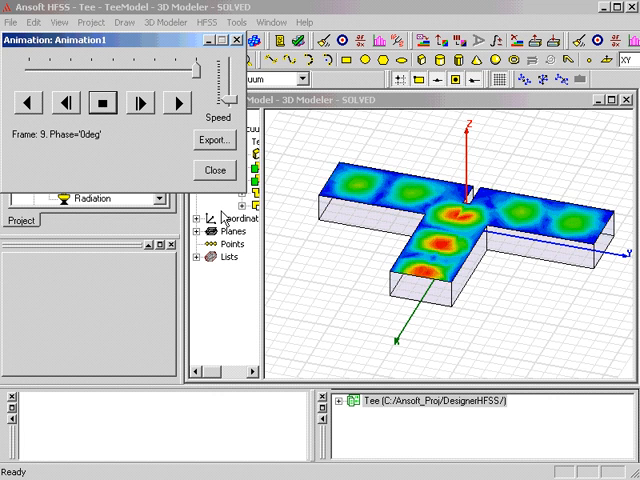
left_click(108, 100)
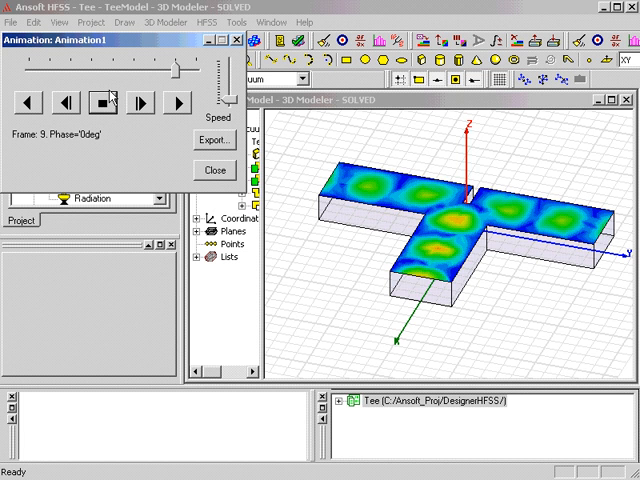